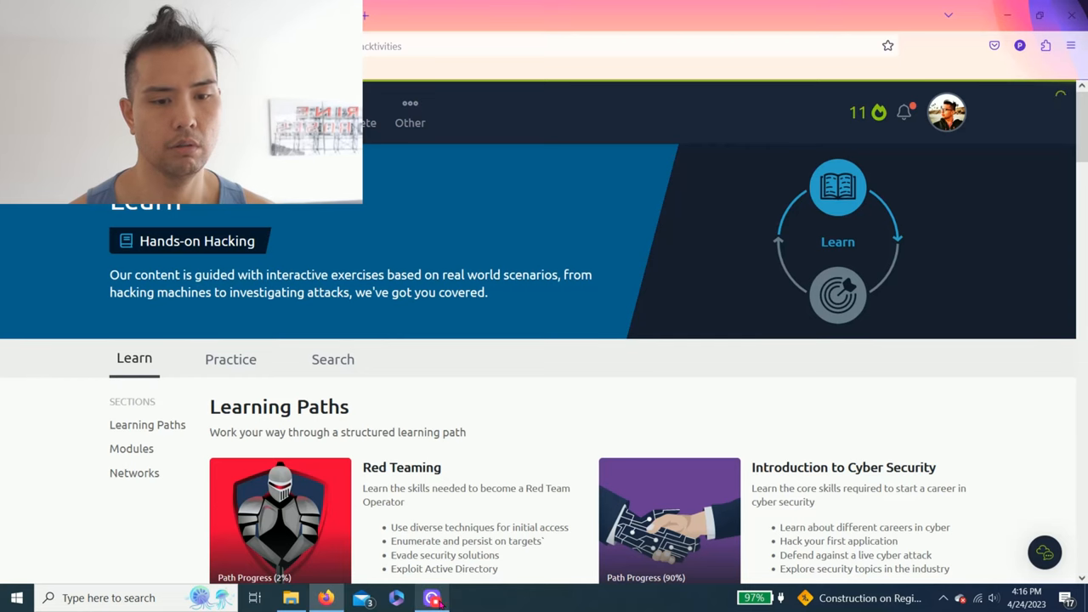
{"action": "mouse_move", "coordinate": [513, 398]}
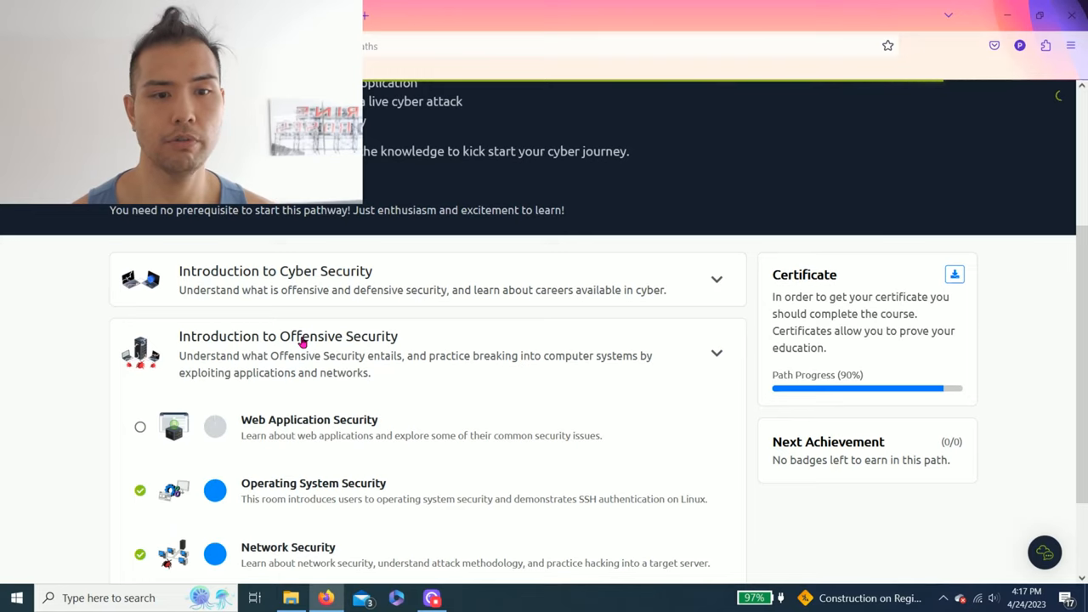
{"action": "mouse_move", "coordinate": [456, 284]}
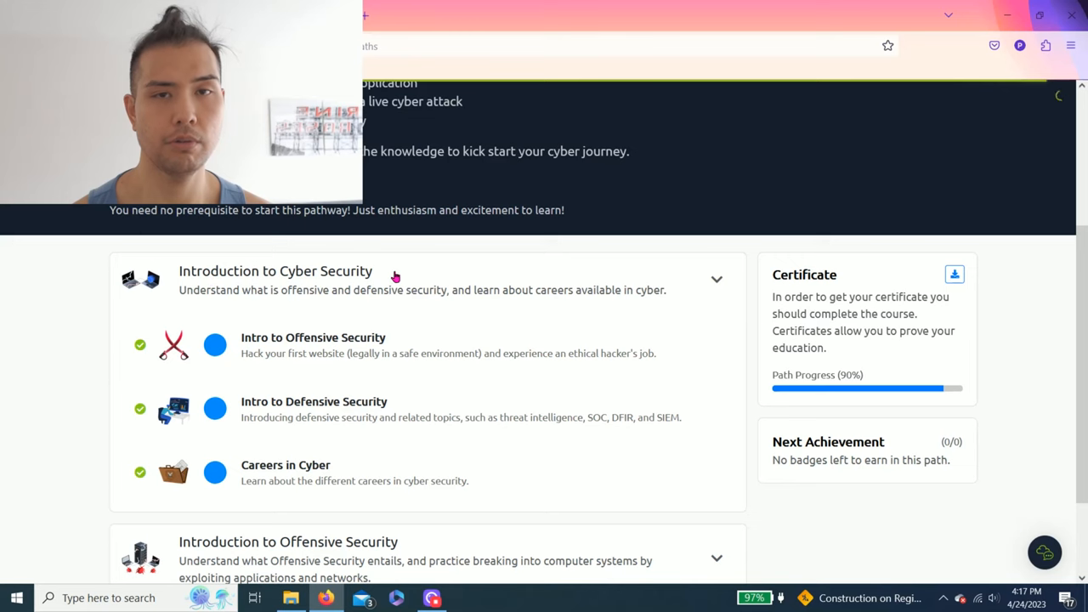
Collapse the Introduction to Cyber Security module and scroll to Introduction to Offensive Security.
{"action": "left_click", "coordinate": [717, 279]}
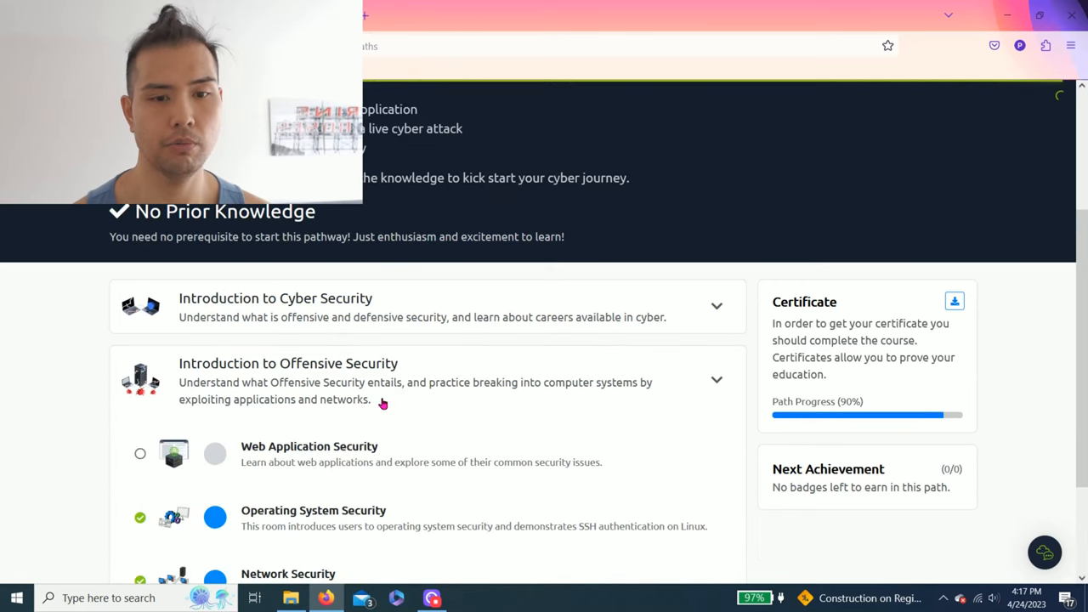
{"action": "scroll", "scroll_direction": "down", "scroll_amount": 3}
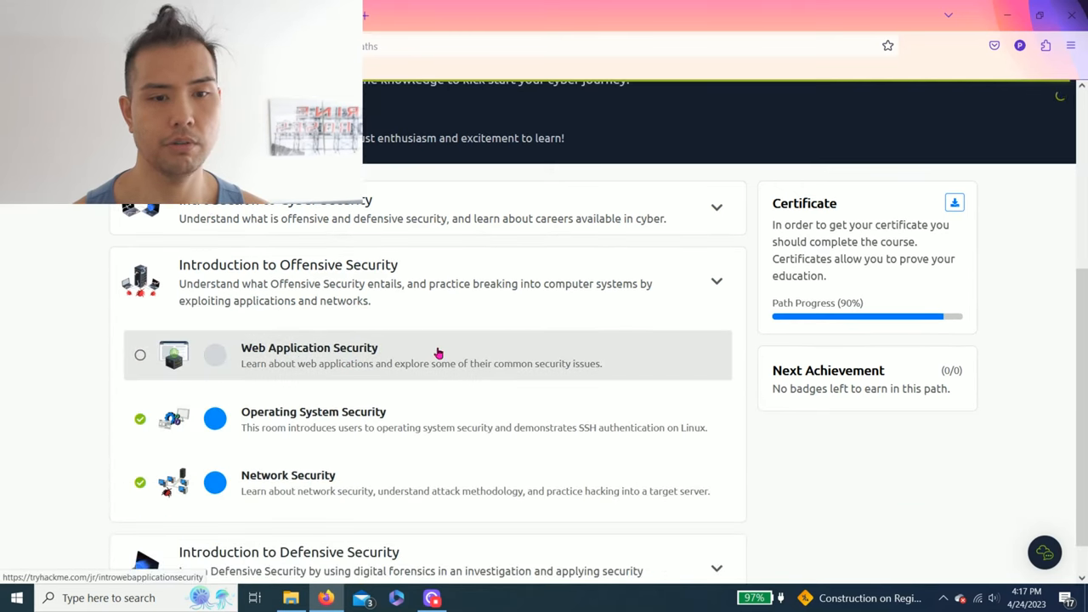
Enter the Web Application Security room and read down through Task 1's introduction.
{"action": "left_click", "coordinate": [310, 347]}
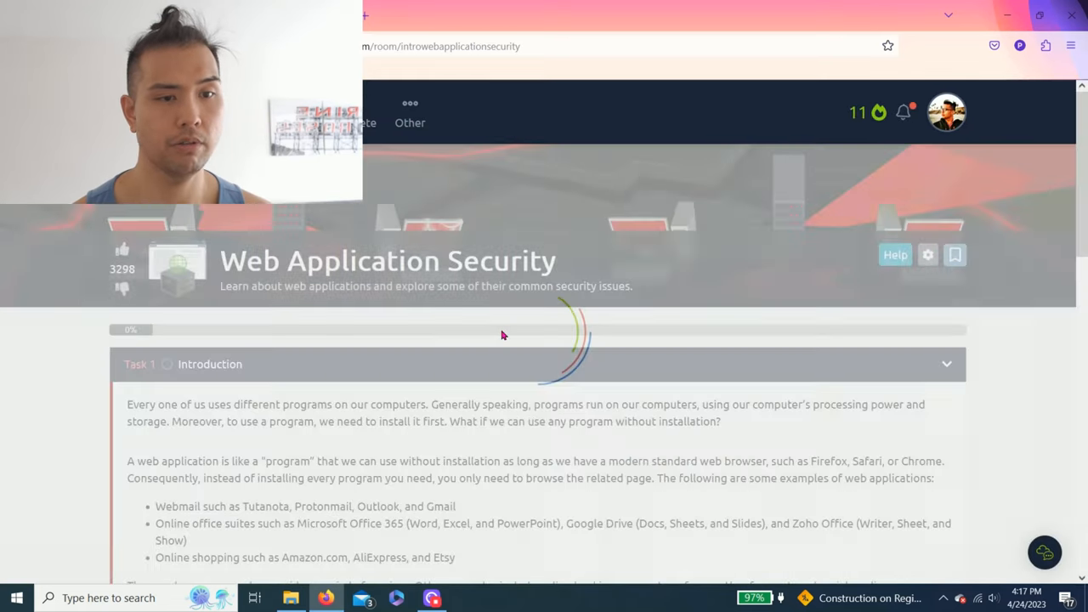
{"action": "scroll", "scroll_direction": "down", "scroll_amount": 3}
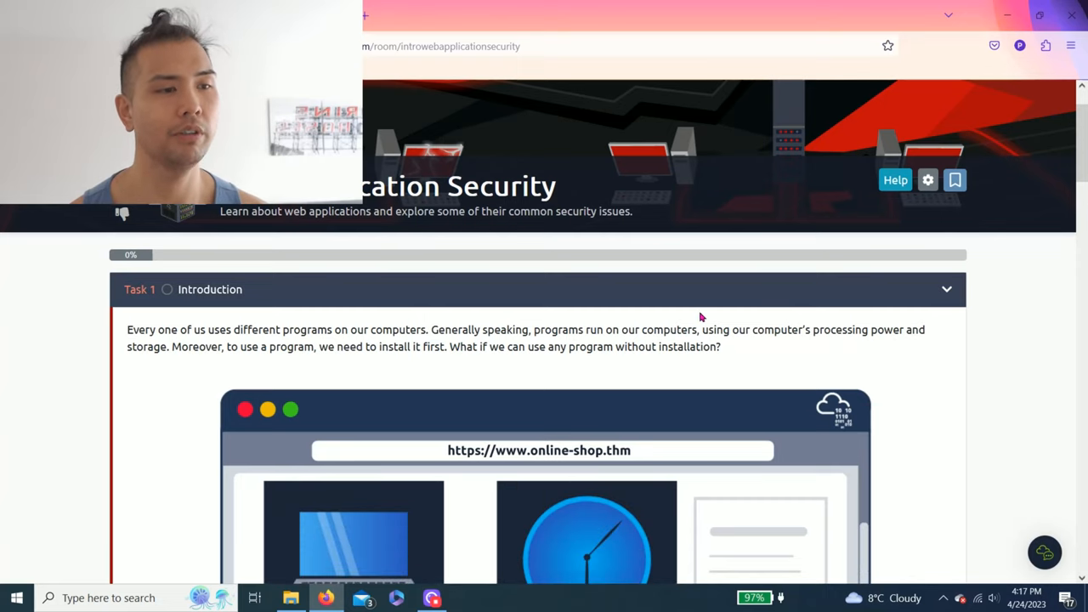
{"action": "scroll", "scroll_direction": "down", "scroll_amount": 3}
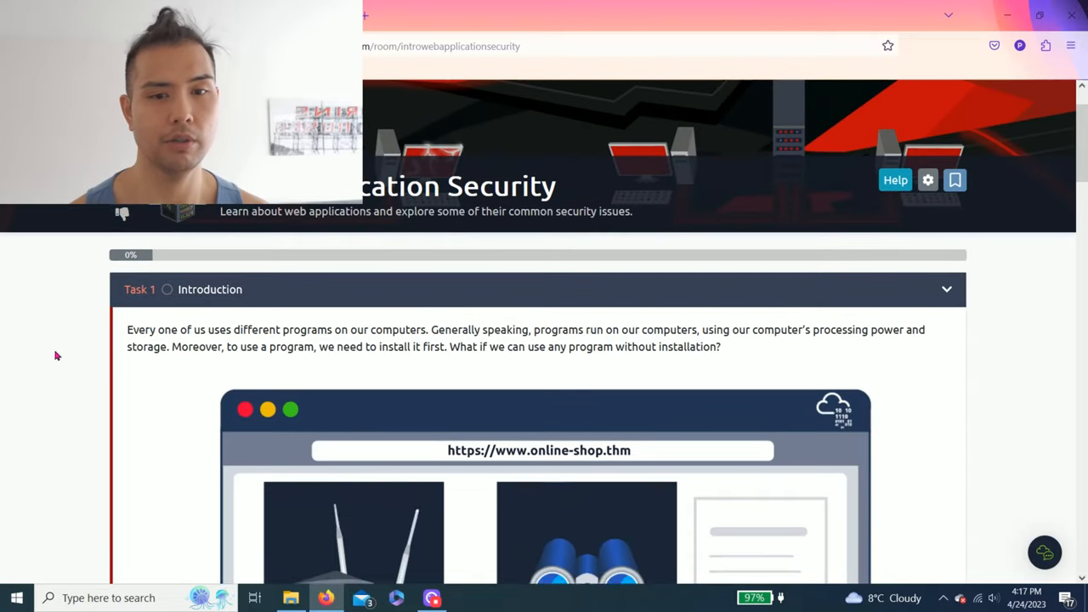
{"action": "scroll", "scroll_direction": "down", "scroll_amount": 3}
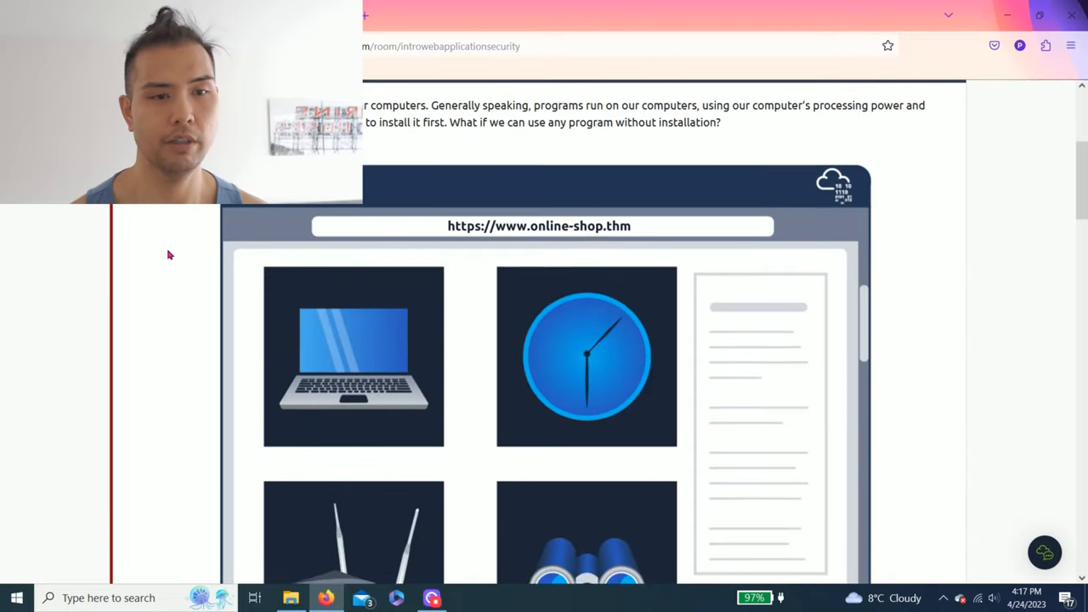
{"action": "scroll", "scroll_direction": "down", "scroll_amount": 3}
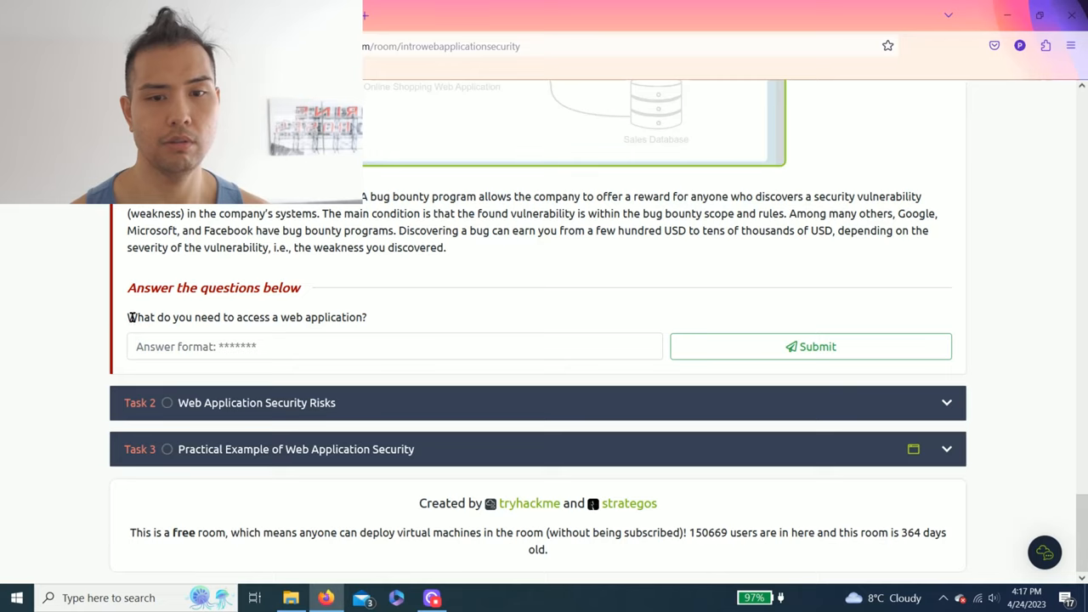
{"action": "left_click_drag", "start_coordinate": [128, 318], "coordinate": [367, 318]}
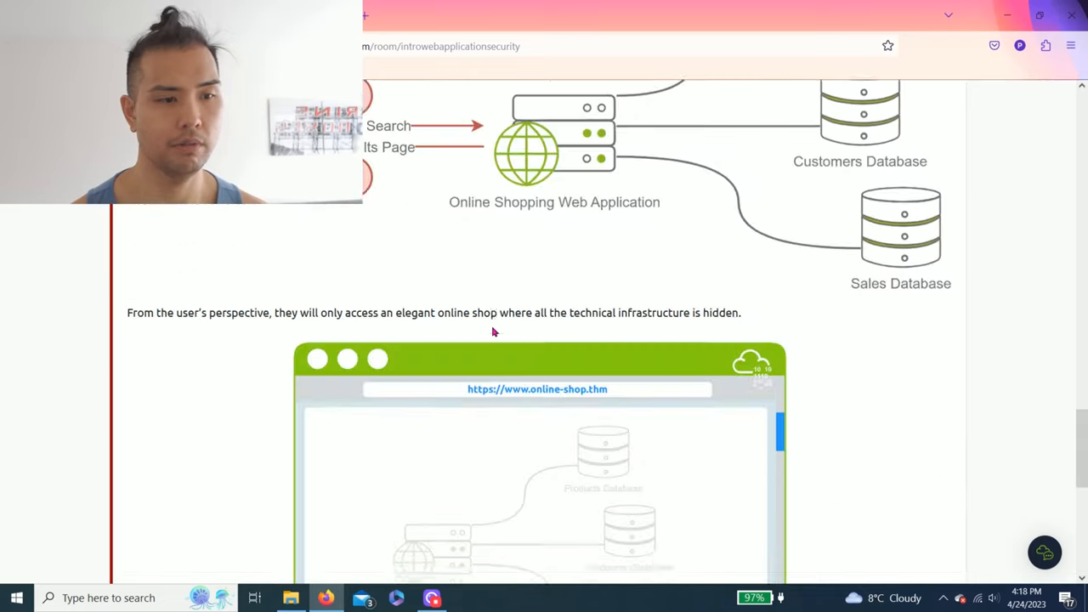
Read the web application definition, highlighting phrases, until the Task 1 question appears.
{"action": "scroll", "scroll_direction": "down", "scroll_amount": 3}
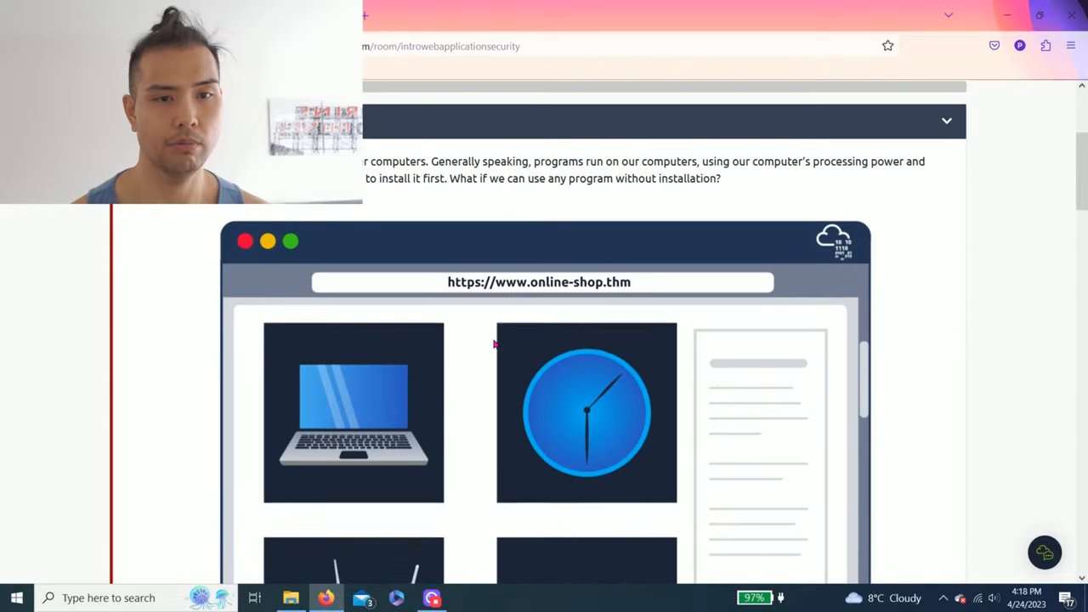
{"action": "scroll", "scroll_direction": "down", "scroll_amount": 3}
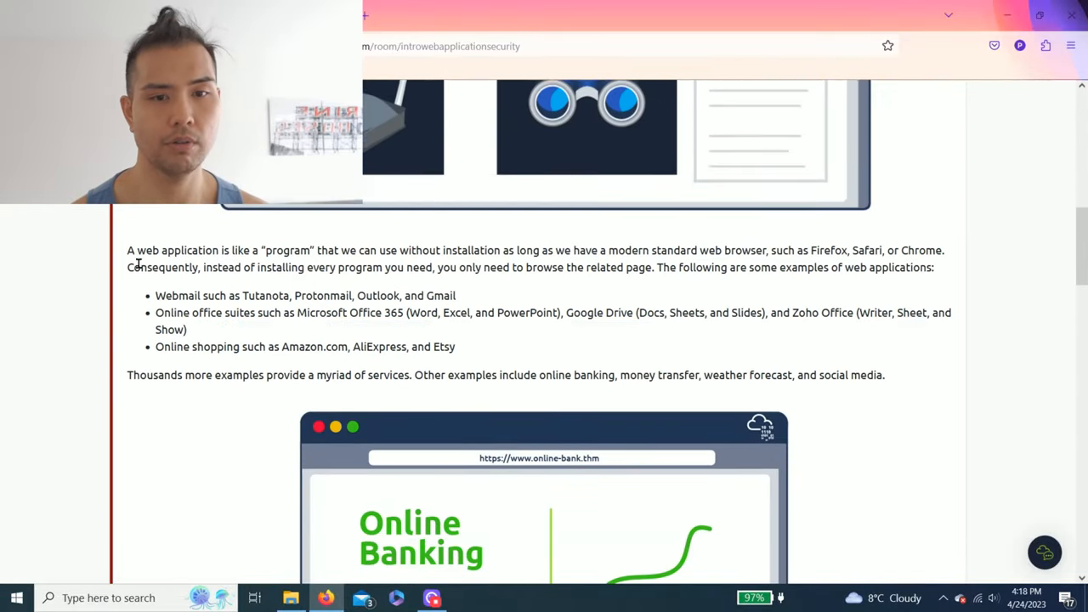
{"action": "left_click_drag", "start_coordinate": [126, 249], "coordinate": [188, 250]}
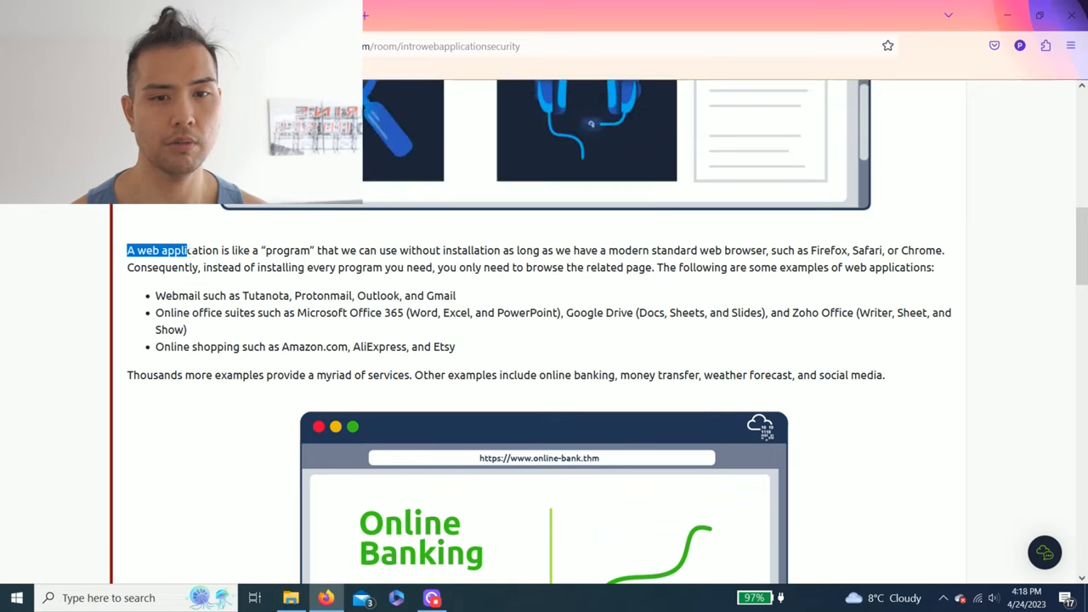
{"action": "left_click_drag", "start_coordinate": [188, 249], "coordinate": [371, 250]}
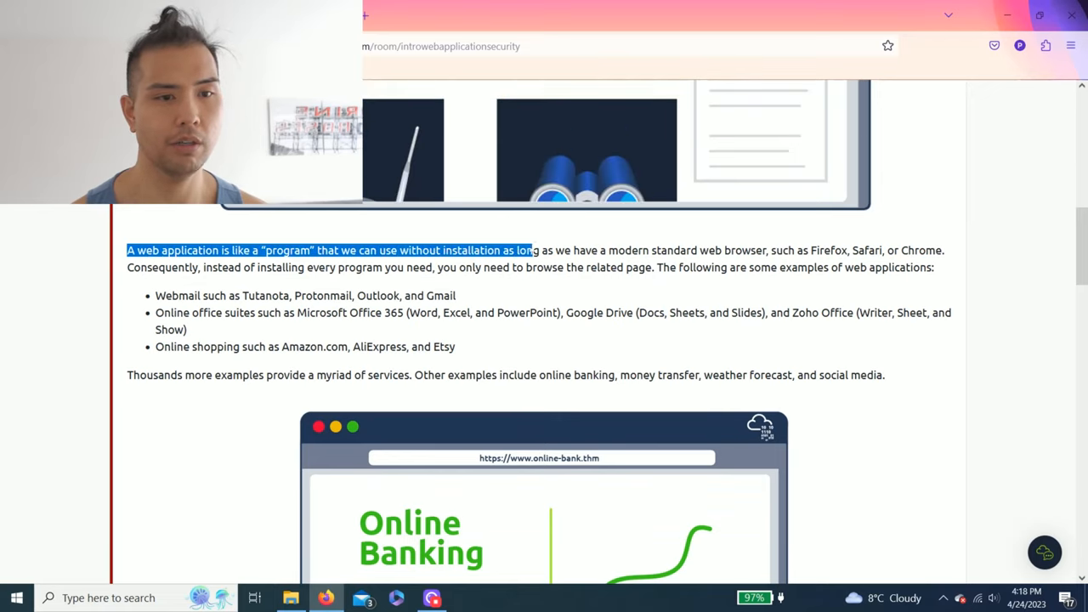
{"action": "left_click", "coordinate": [576, 252]}
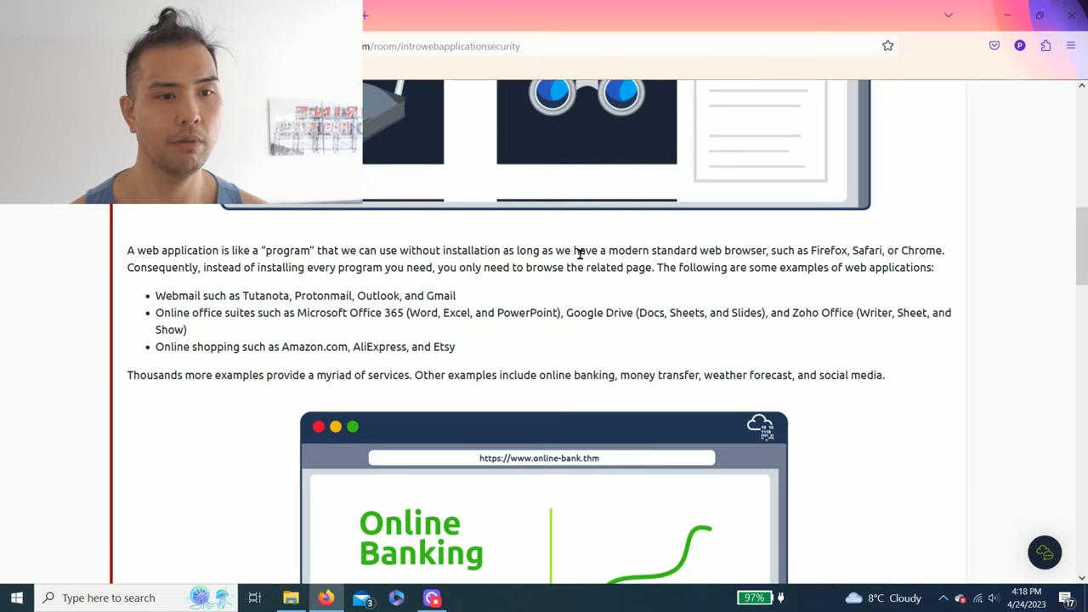
{"action": "left_click_drag", "start_coordinate": [632, 250], "coordinate": [756, 250]}
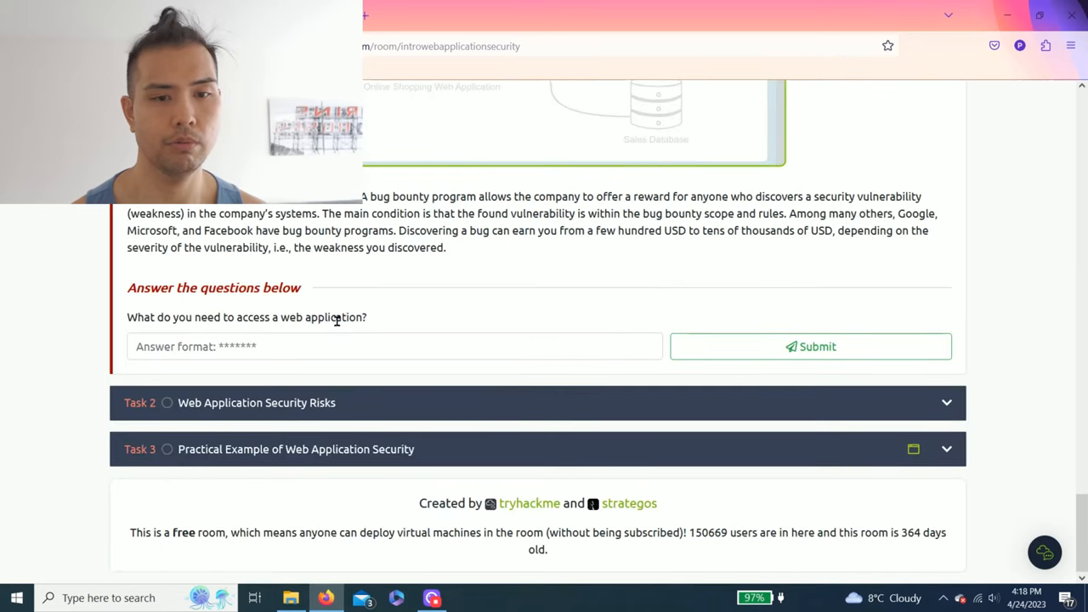
Answer Task 1's question with 'Brow' (browser) and submit it.
{"action": "type", "text": "Br"}
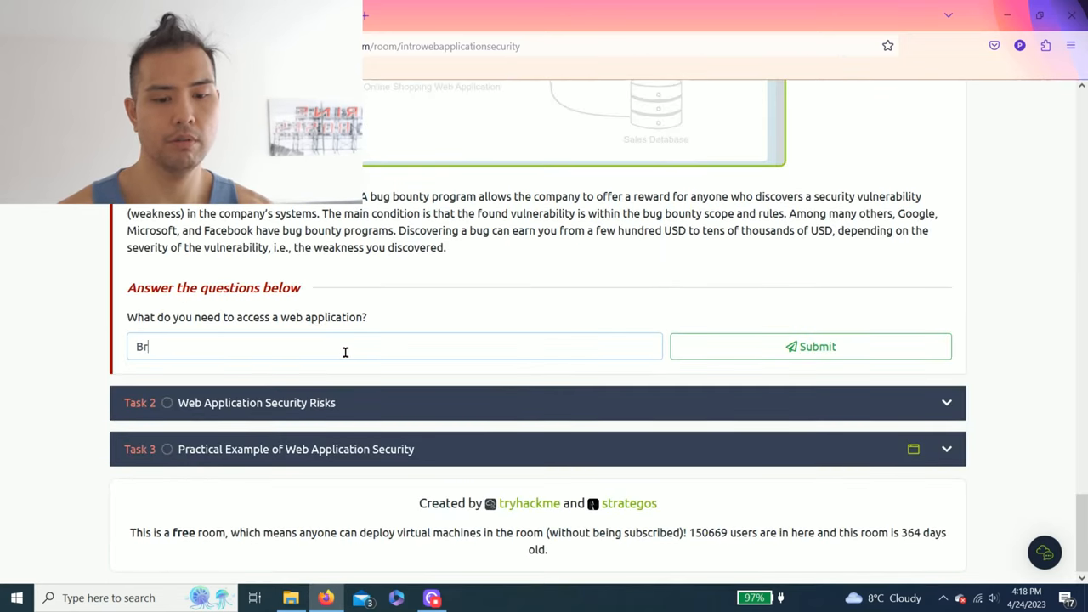
{"action": "type", "text": "ow"}
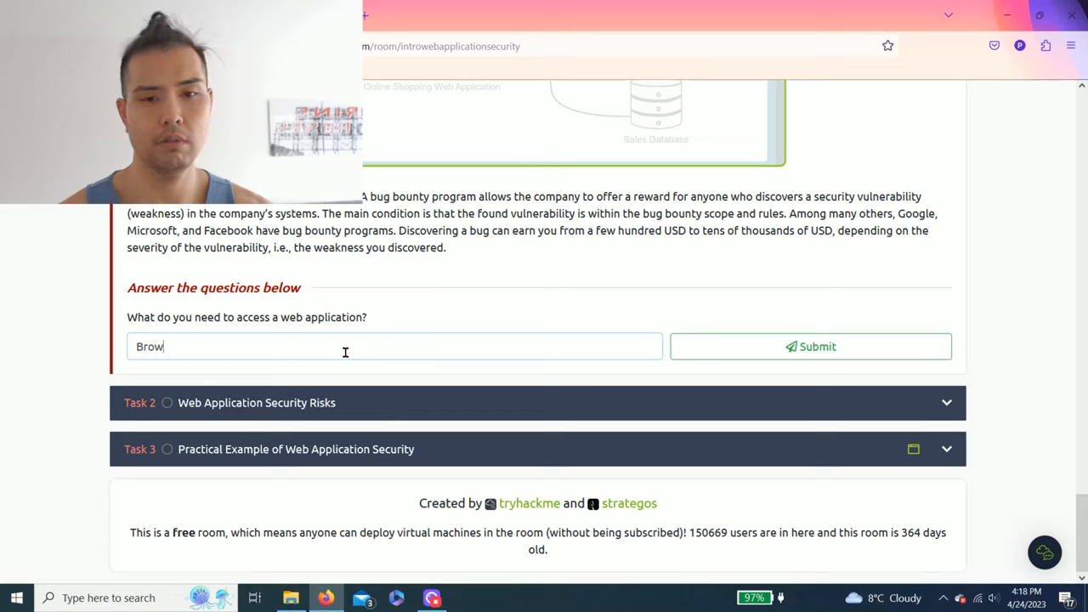
{"action": "left_click", "coordinate": [808, 347]}
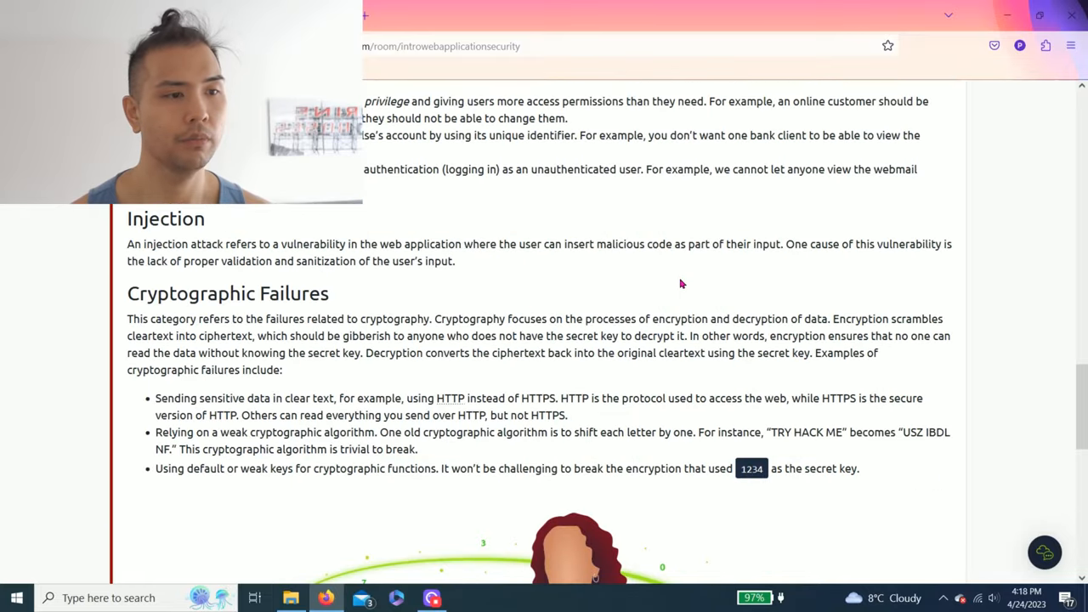
{"action": "scroll", "scroll_direction": "down", "scroll_amount": 3}
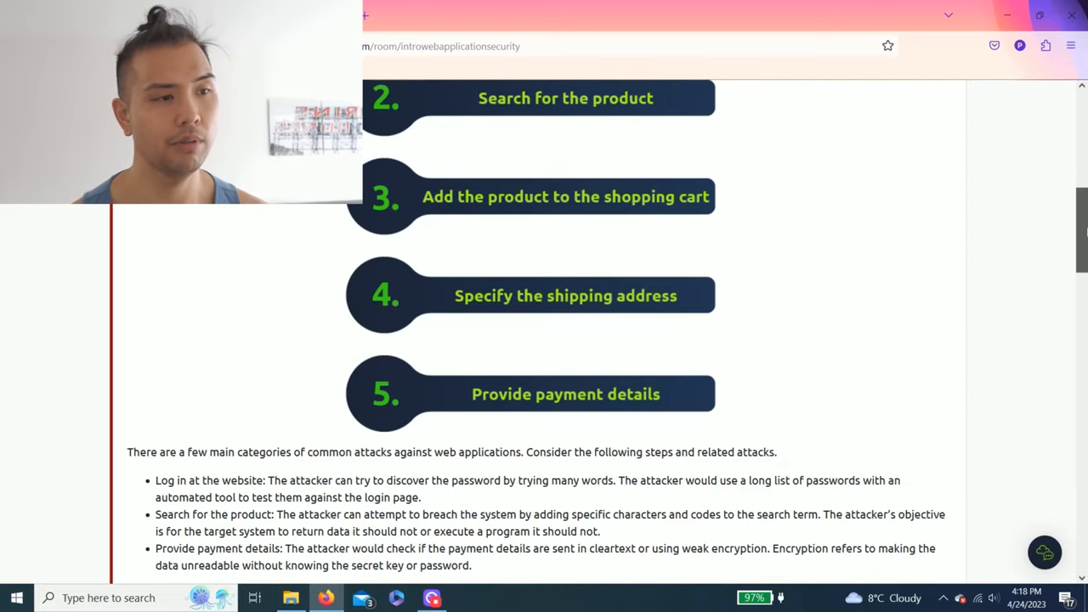
{"action": "scroll", "scroll_direction": "up", "scroll_amount": 3}
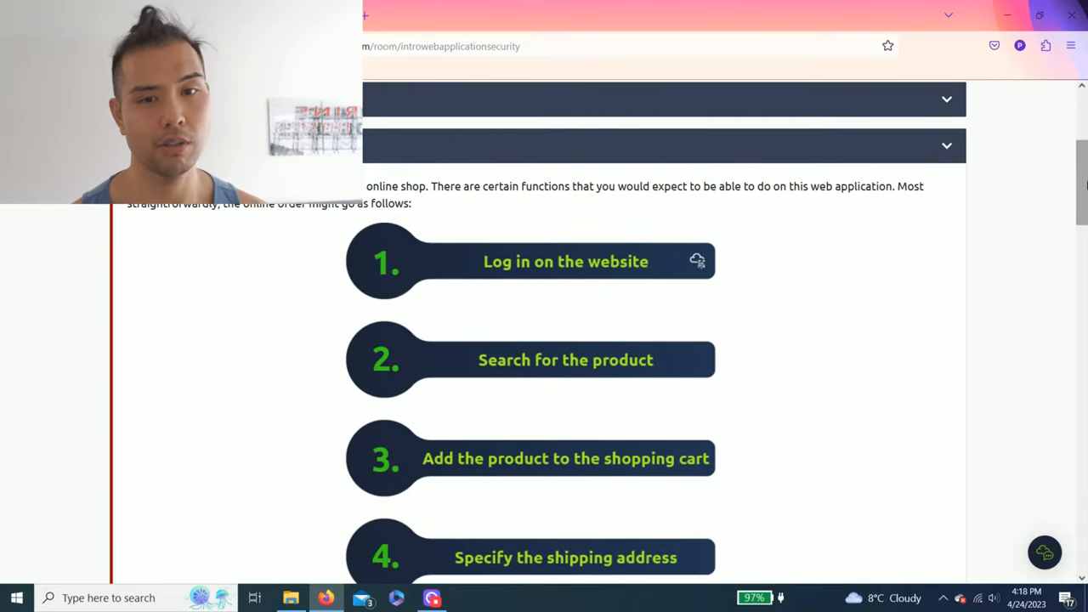
{"action": "scroll", "scroll_direction": "up", "scroll_amount": 3}
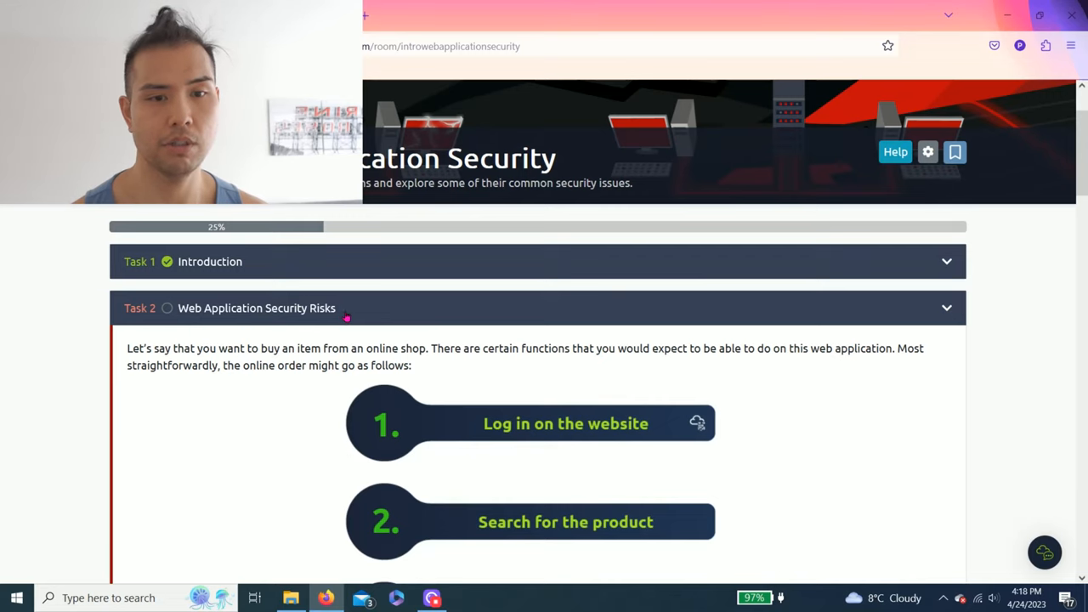
{"action": "scroll", "scroll_direction": "down", "scroll_amount": 3}
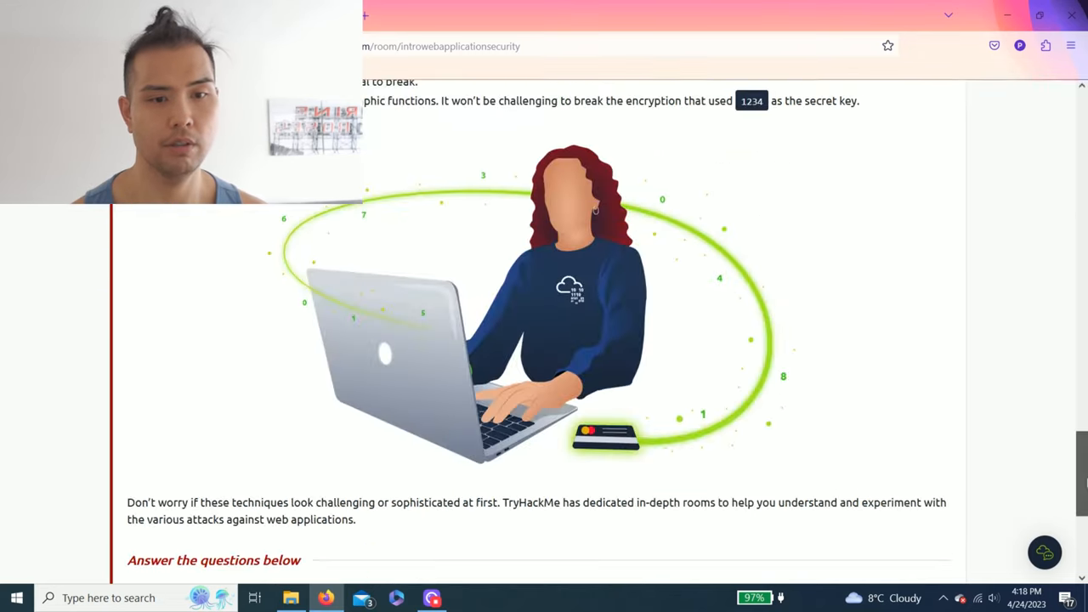
{"action": "scroll", "scroll_direction": "down", "scroll_amount": 3}
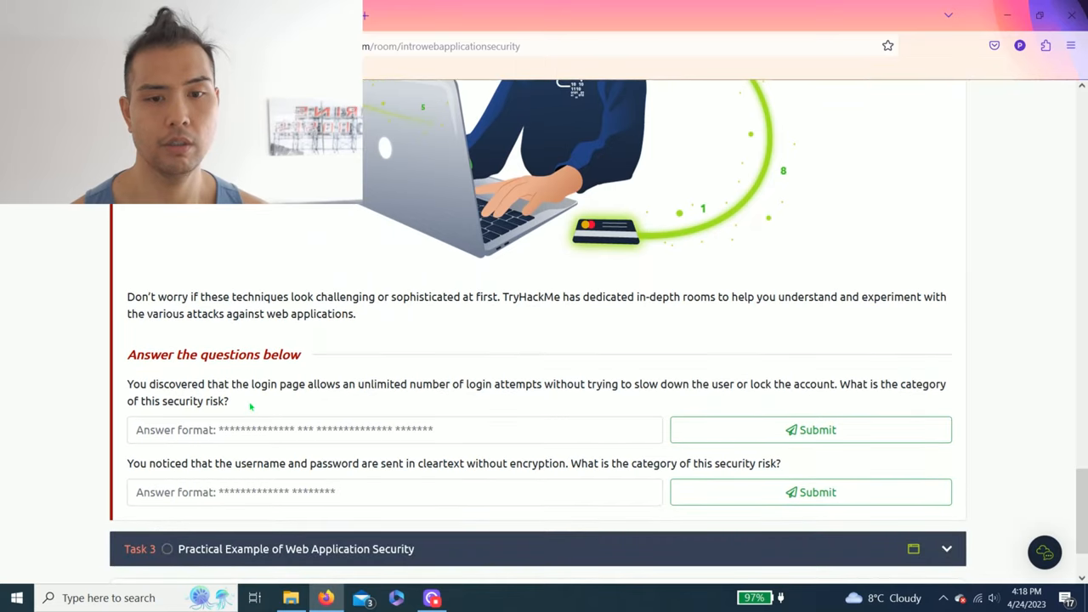
{"action": "left_click_drag", "start_coordinate": [126, 384], "coordinate": [227, 401]}
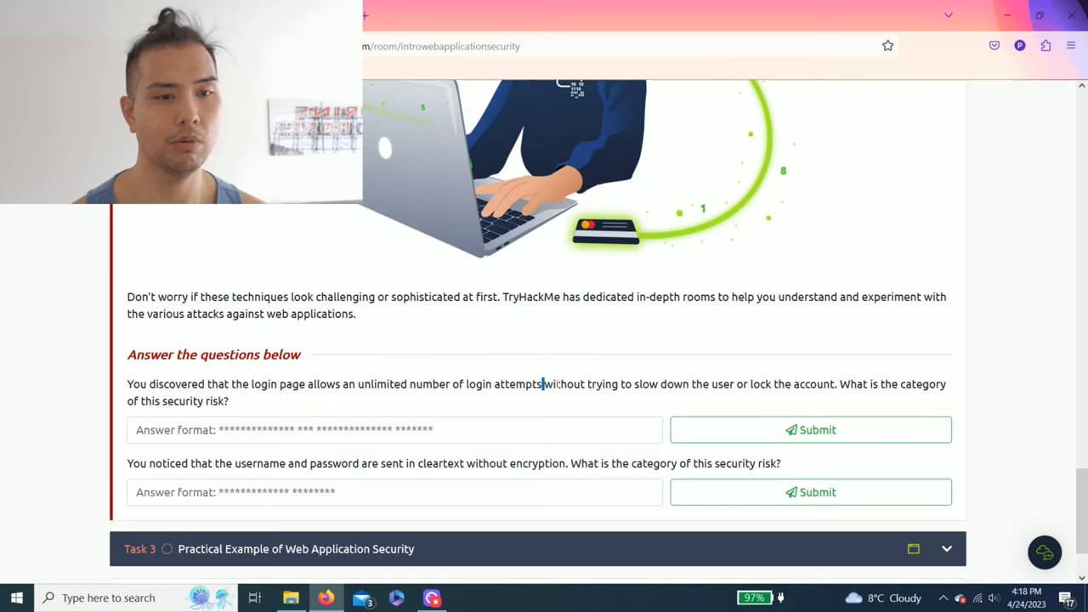
{"action": "left_click_drag", "start_coordinate": [544, 384], "coordinate": [728, 384]}
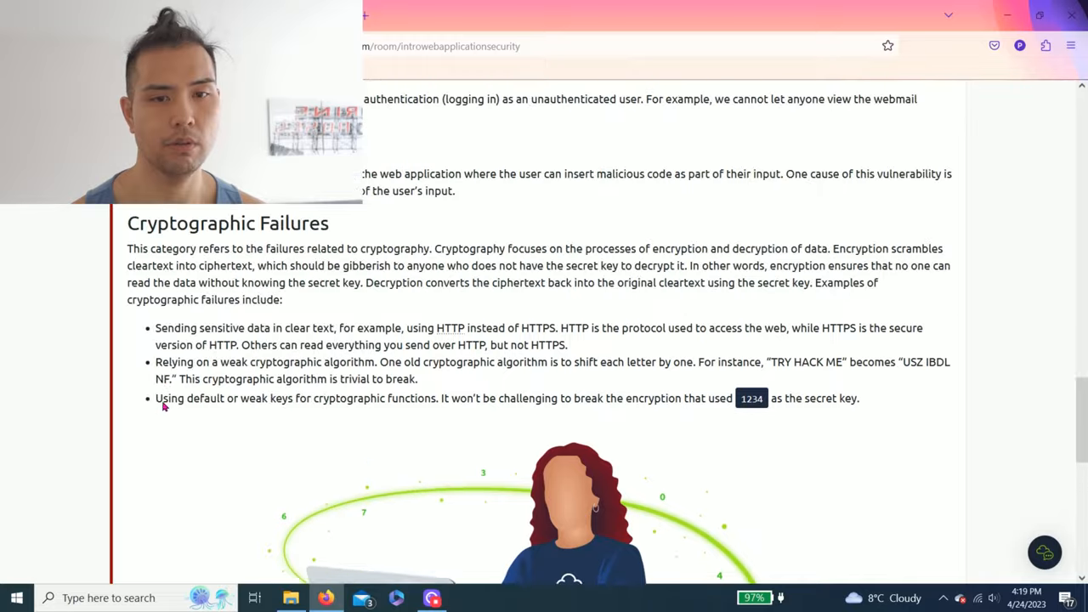
{"action": "scroll", "scroll_direction": "down", "scroll_amount": 3}
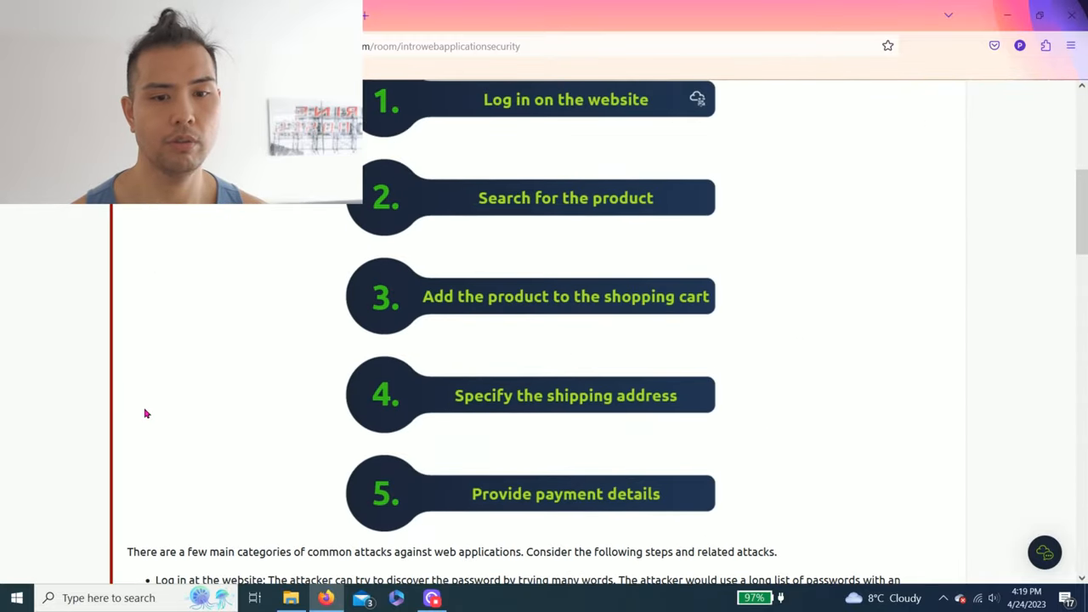
{"action": "scroll", "scroll_direction": "down", "scroll_amount": 3}
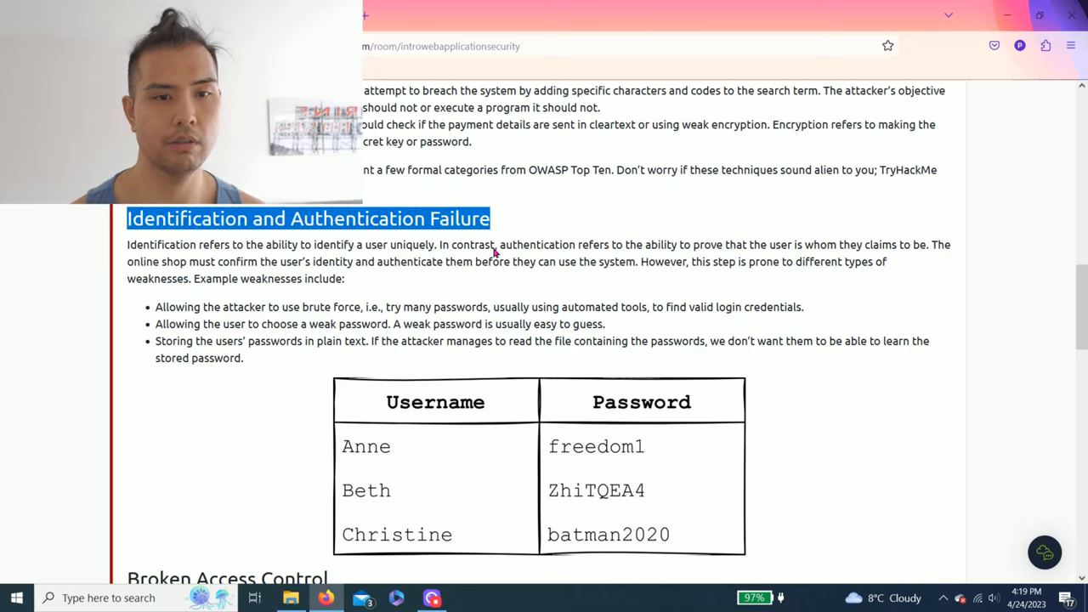
{"action": "right_click", "coordinate": [493, 252]}
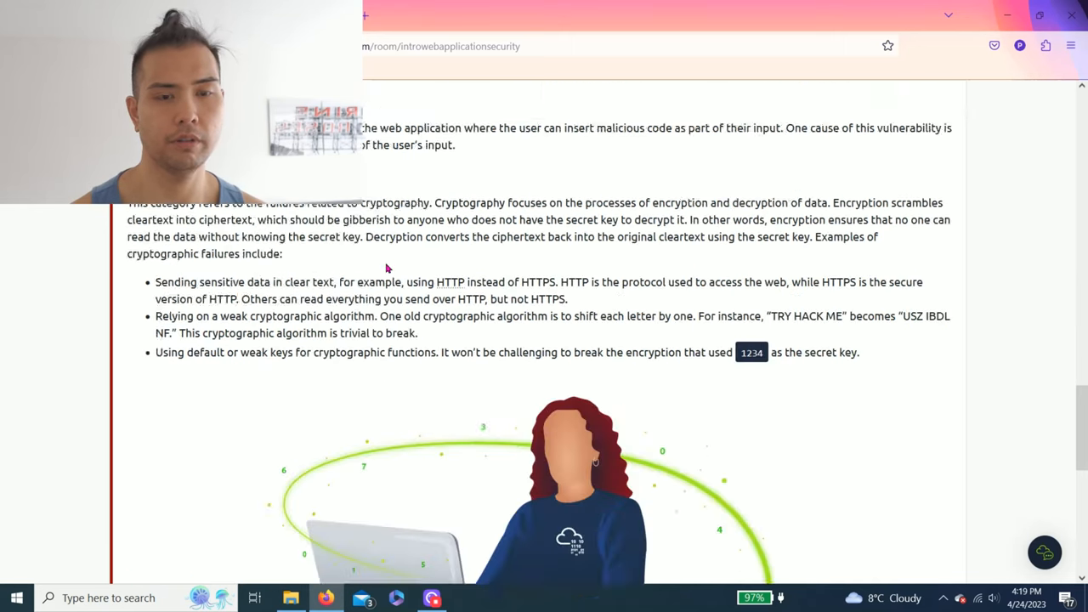
{"action": "scroll", "scroll_direction": "down", "scroll_amount": 3}
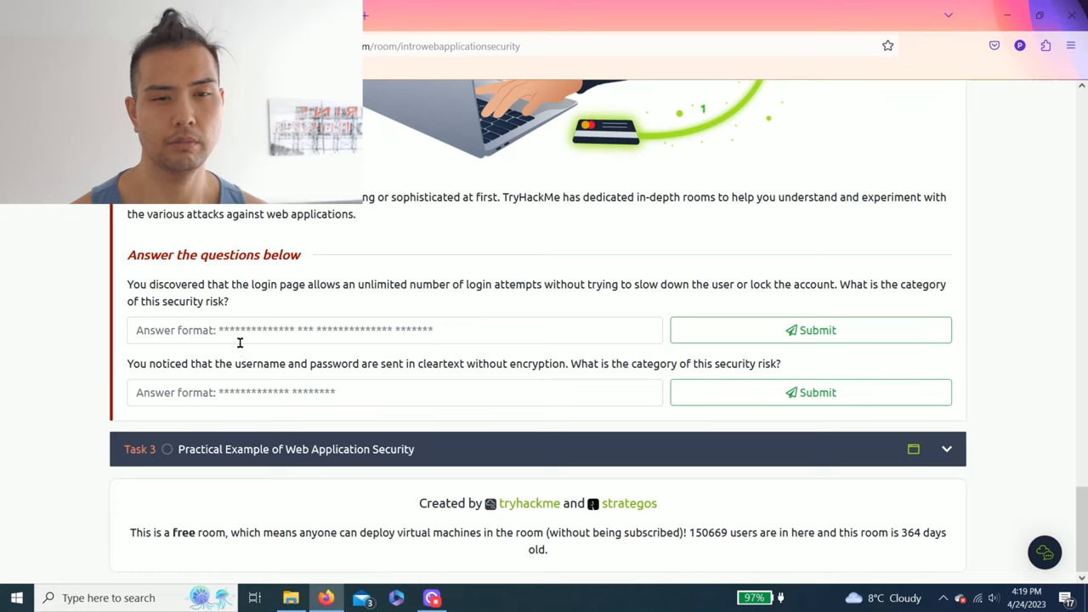
Submit 'Identification and Authentication Failure' for the first question and read the cleartext credentials question.
{"action": "left_click", "coordinate": [395, 330]}
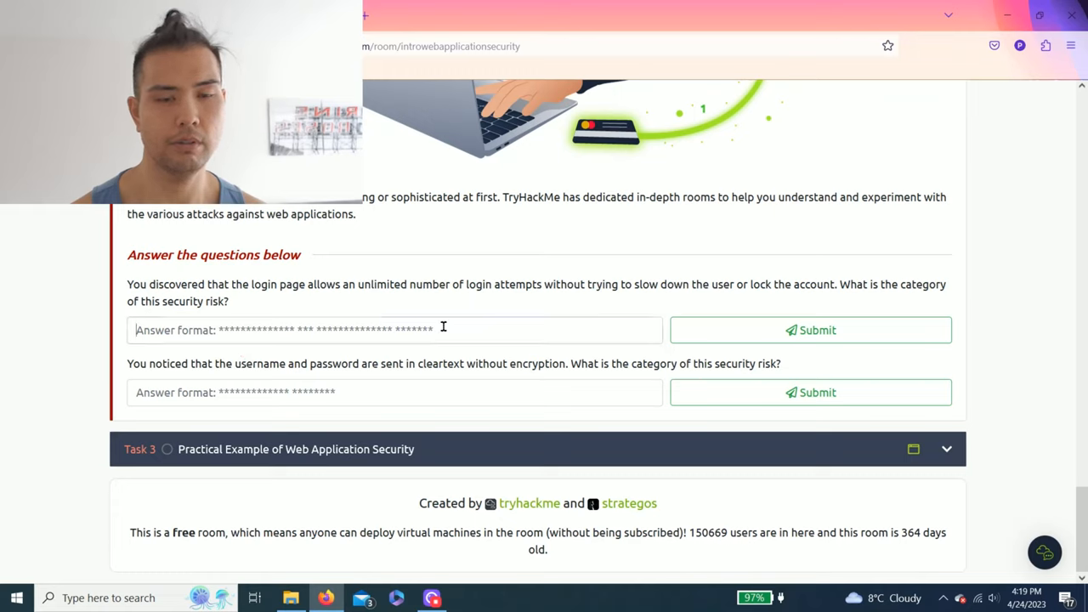
{"action": "left_click", "coordinate": [809, 329]}
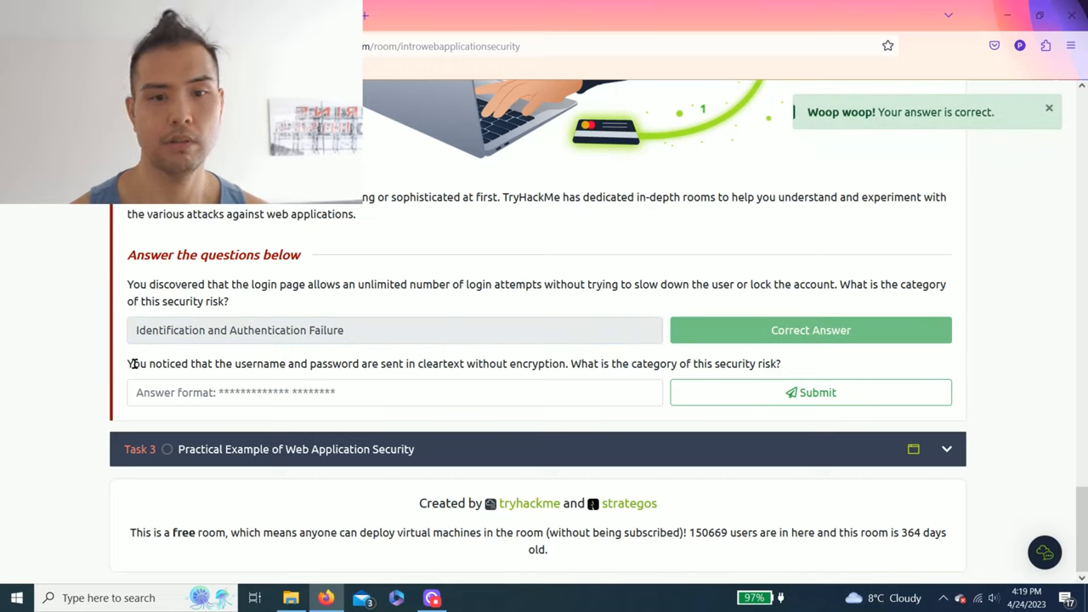
{"action": "left_click_drag", "start_coordinate": [129, 364], "coordinate": [211, 363]}
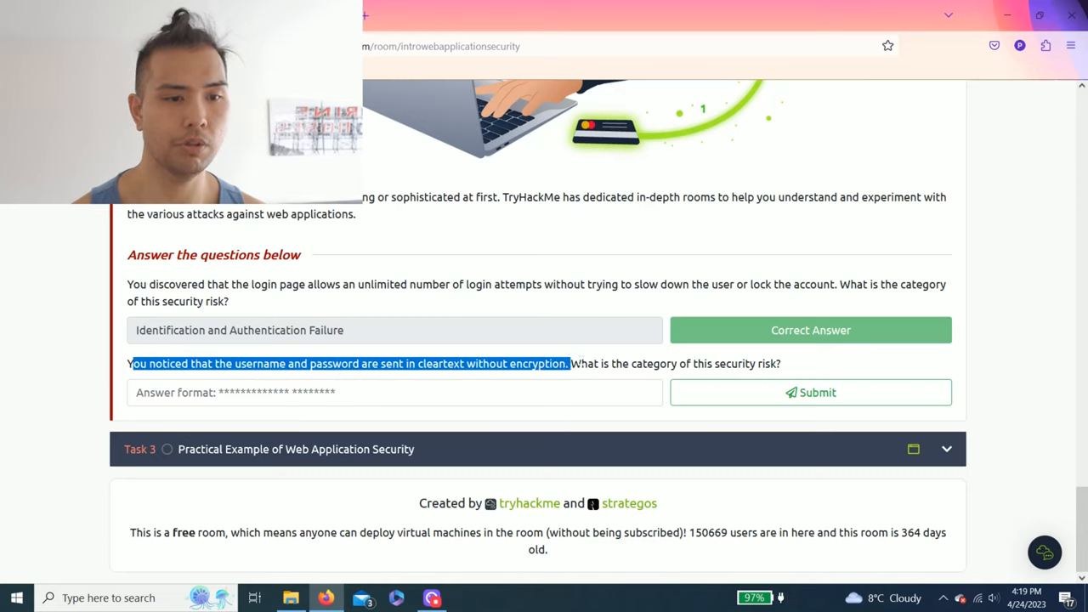
{"action": "left_click_drag", "start_coordinate": [568, 364], "coordinate": [780, 364]}
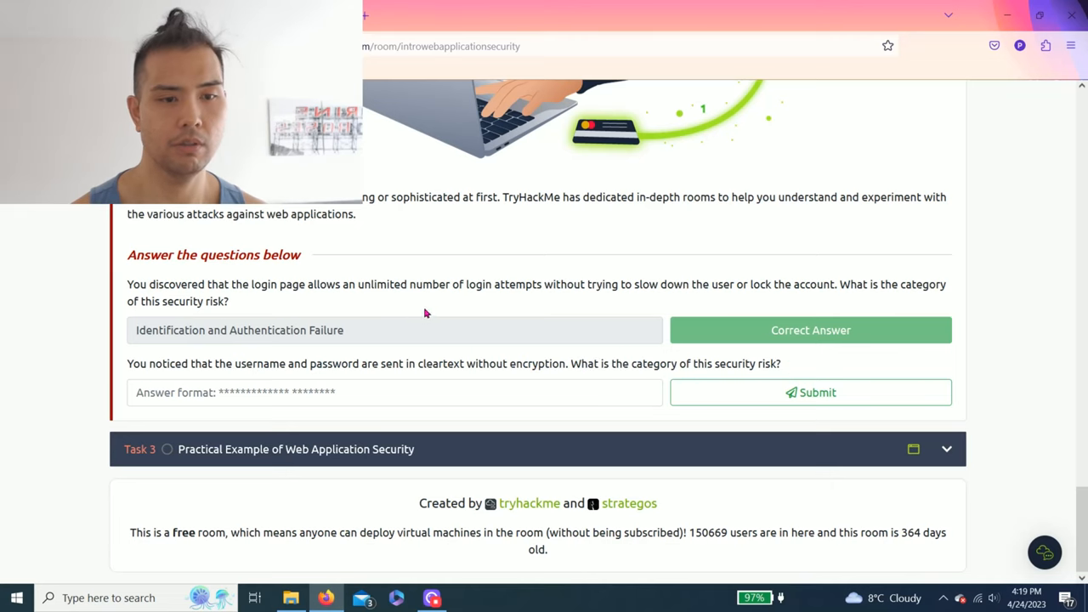
{"action": "scroll", "scroll_direction": "up", "scroll_amount": 3}
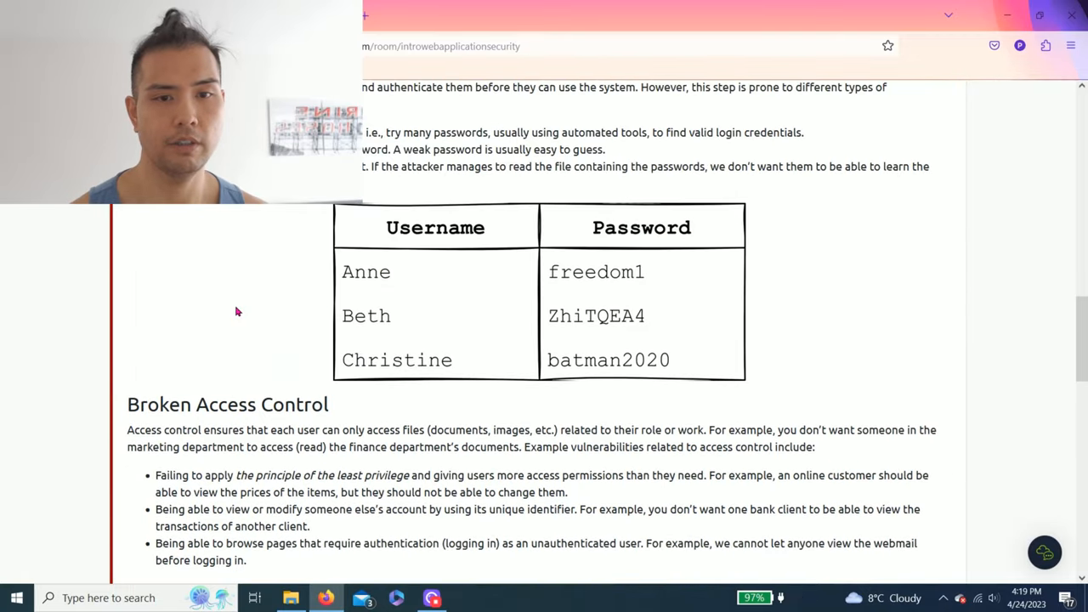
Submit the cleartext-credentials answer to finish Task 2 and reach Task 3.
{"action": "scroll", "scroll_direction": "down", "scroll_amount": 3}
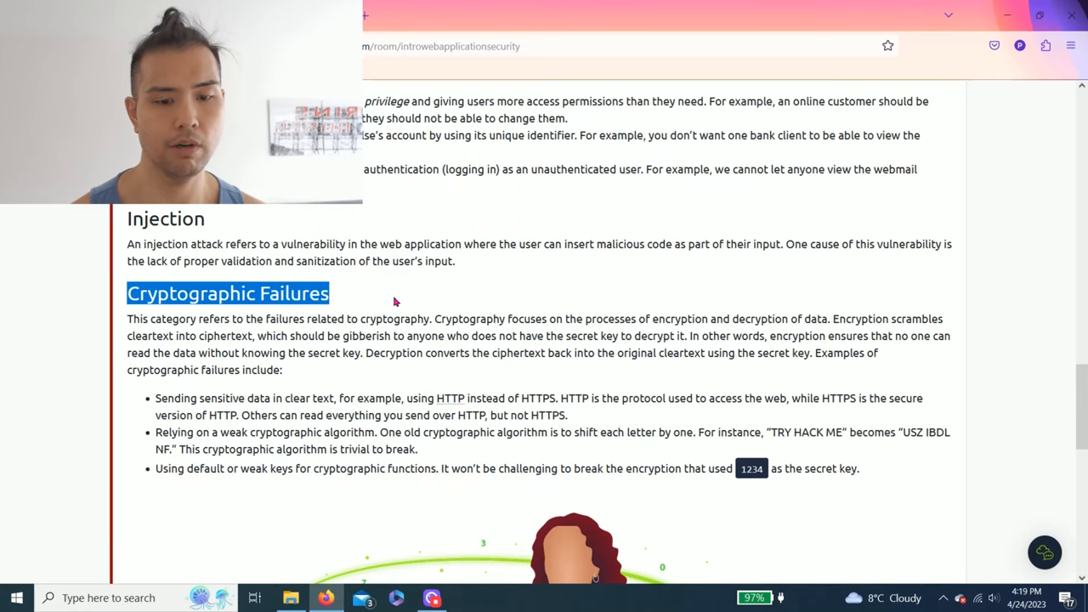
{"action": "scroll", "scroll_direction": "down", "scroll_amount": 3}
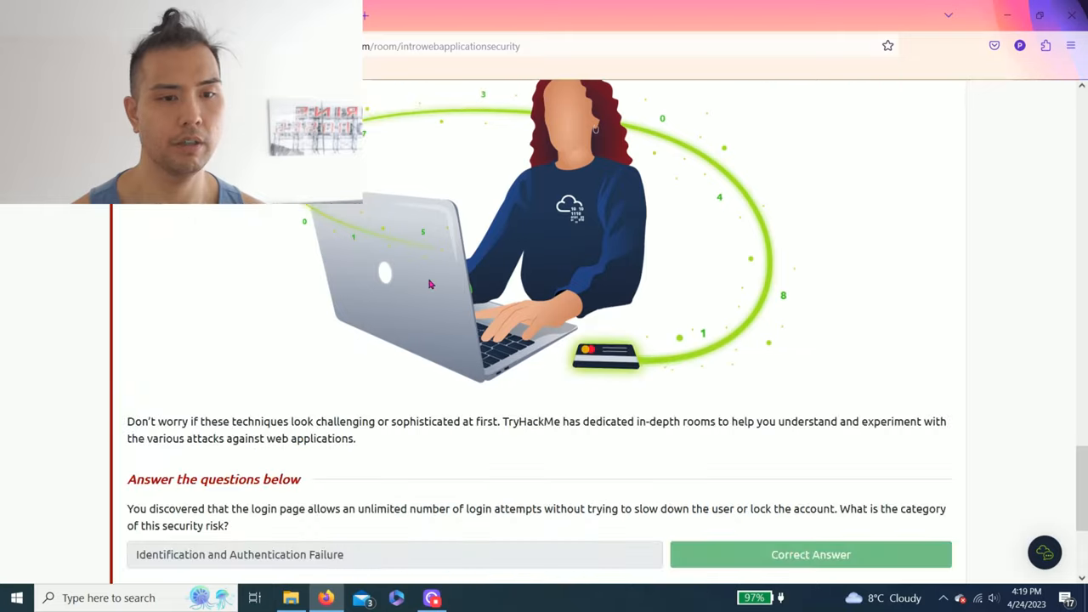
{"action": "scroll", "scroll_direction": "down", "scroll_amount": 3}
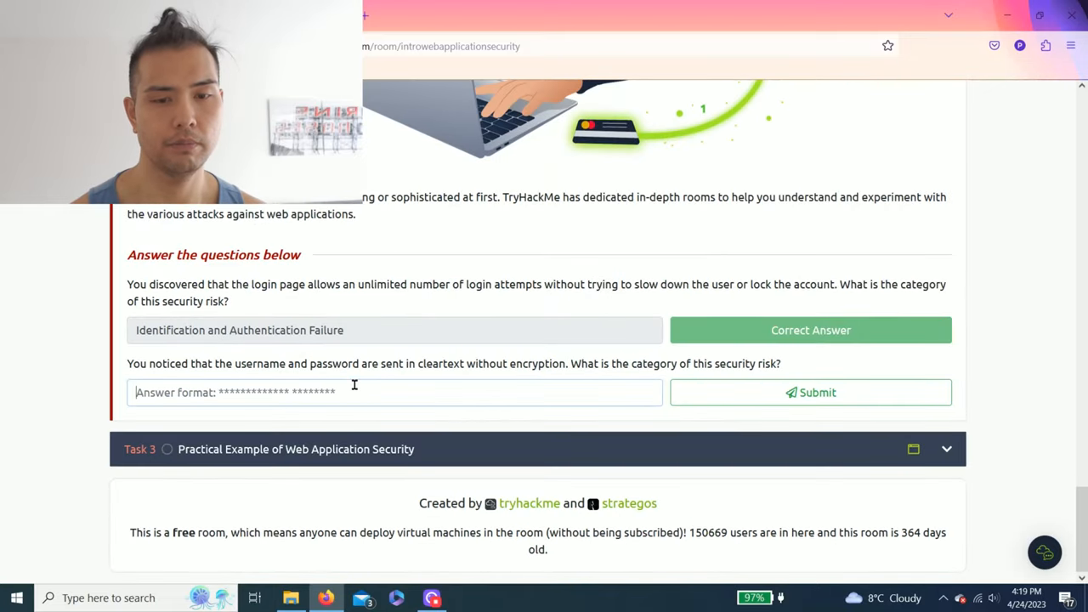
{"action": "left_click", "coordinate": [809, 391]}
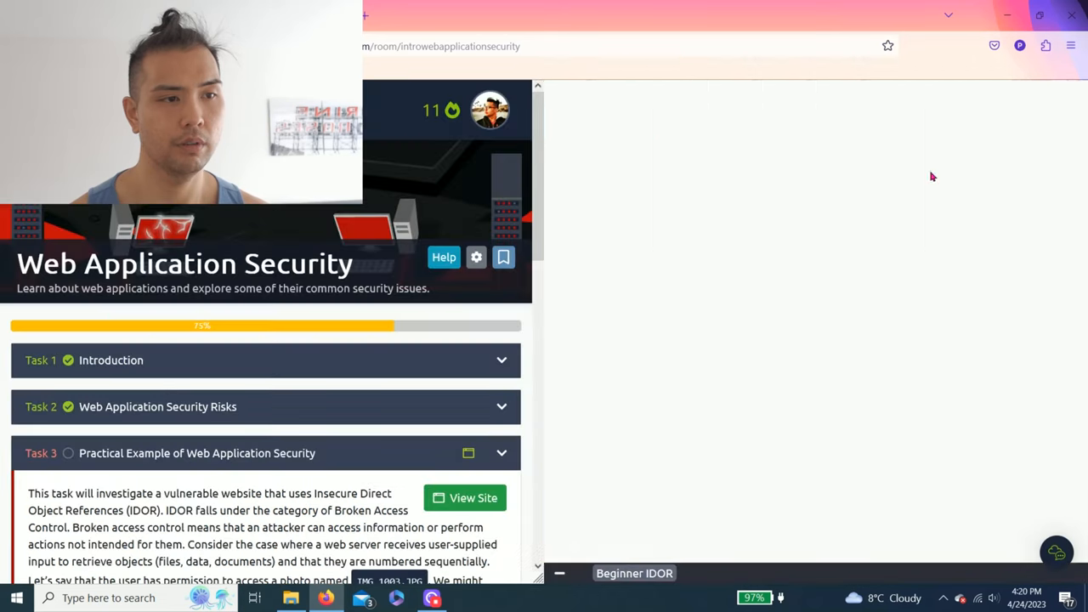
Read the Task 3 IDOR question and bring up its hint about user_id values.
{"action": "left_click", "coordinate": [464, 496]}
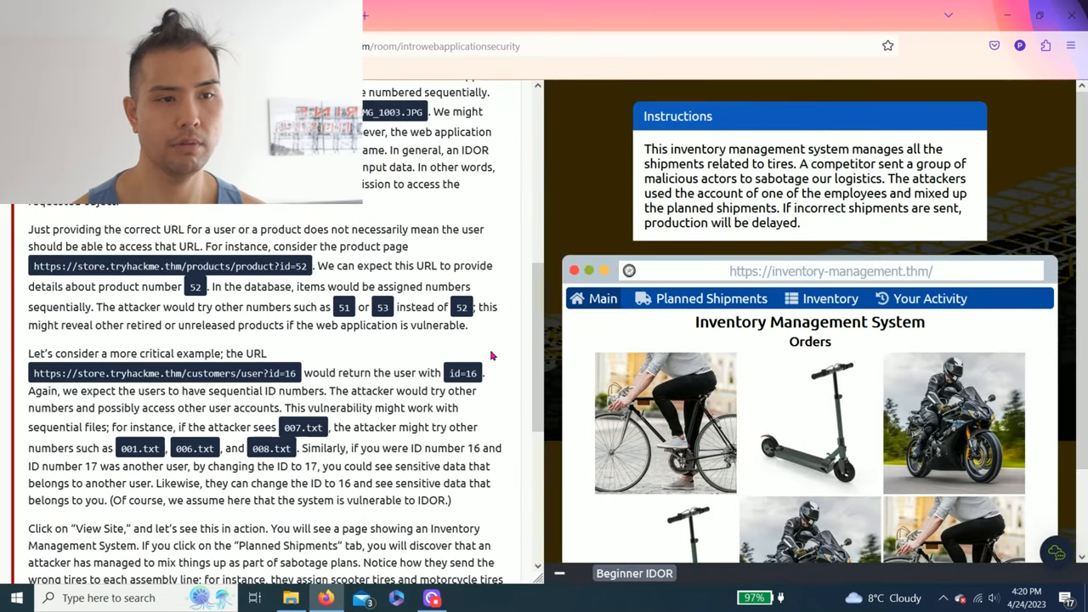
{"action": "scroll", "scroll_direction": "down", "scroll_amount": 3}
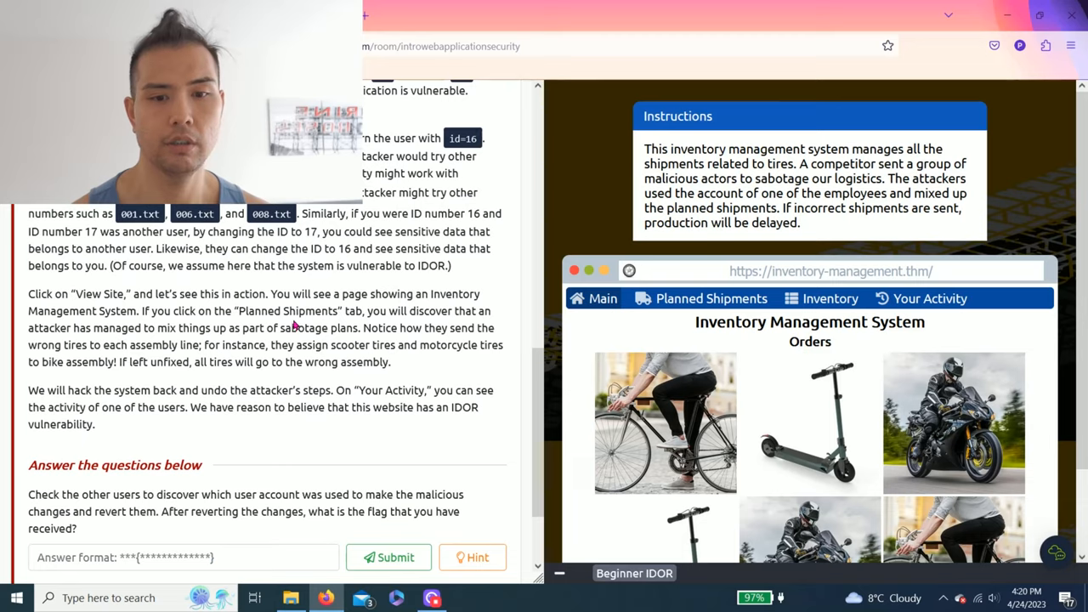
{"action": "scroll", "scroll_direction": "down", "scroll_amount": 3}
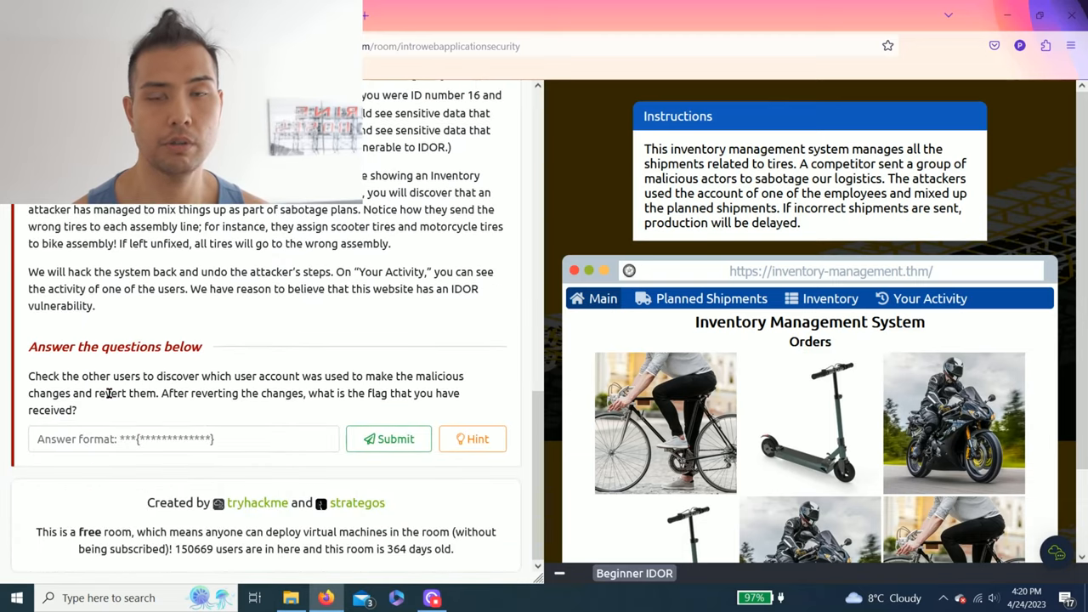
{"action": "left_click_drag", "start_coordinate": [82, 376], "coordinate": [76, 410]}
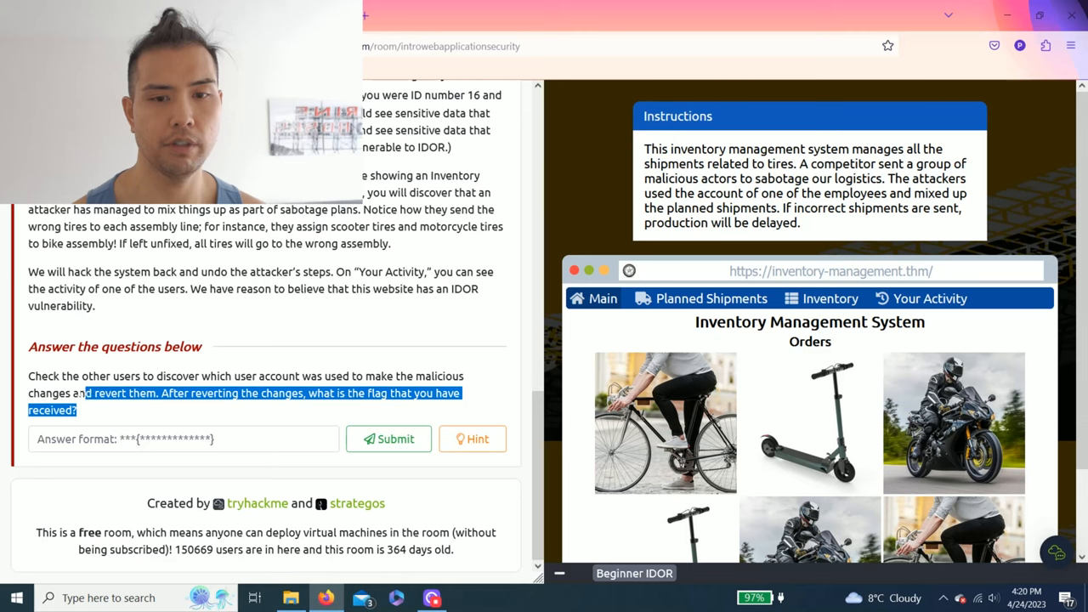
{"action": "left_click", "coordinate": [187, 410]}
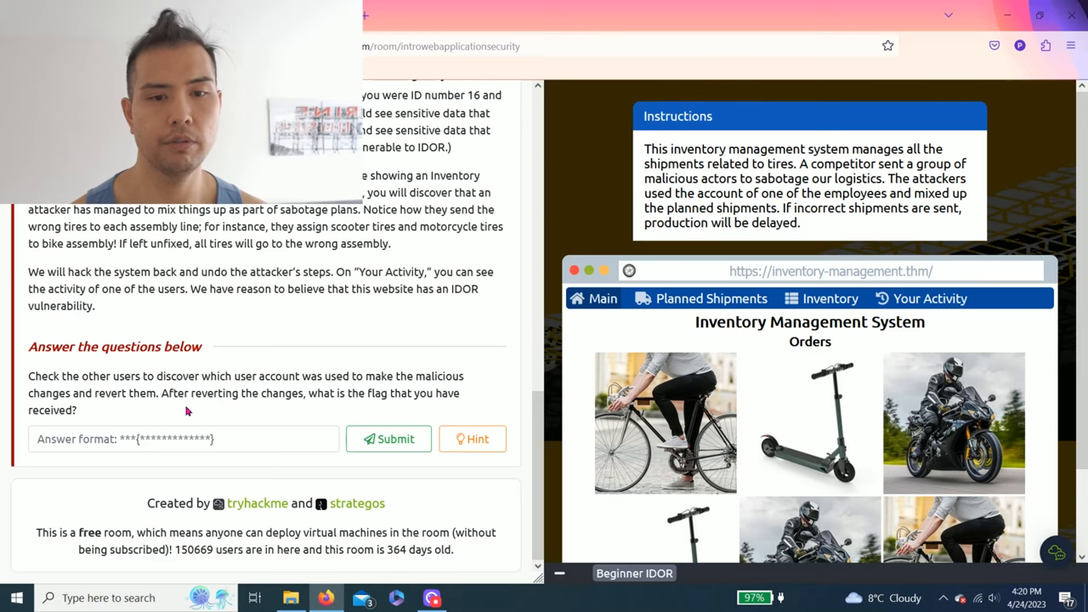
{"action": "mouse_move", "coordinate": [391, 396]}
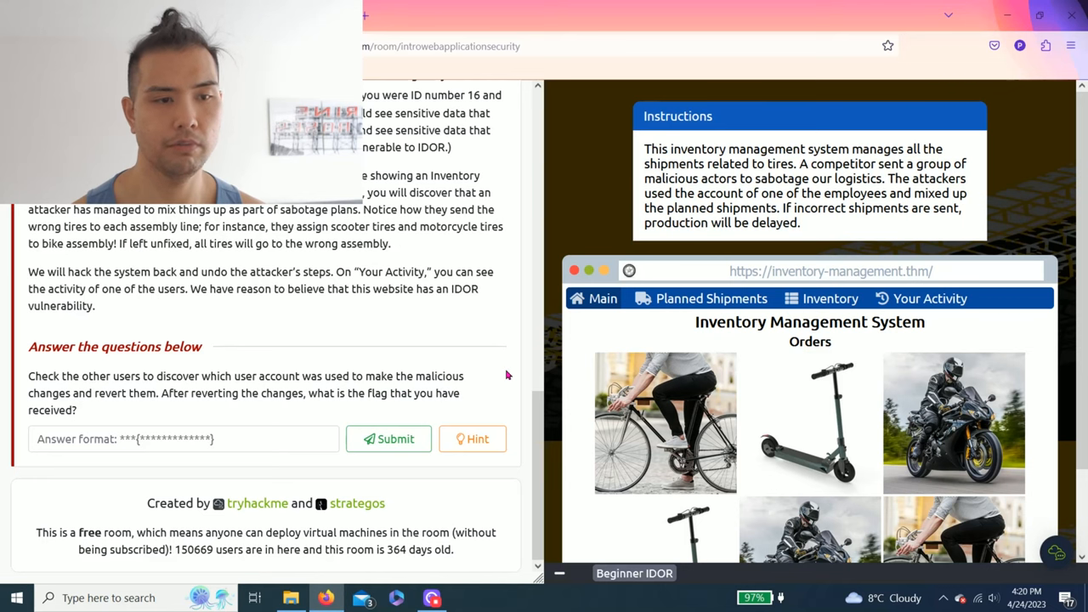
{"action": "left_click", "coordinate": [472, 438]}
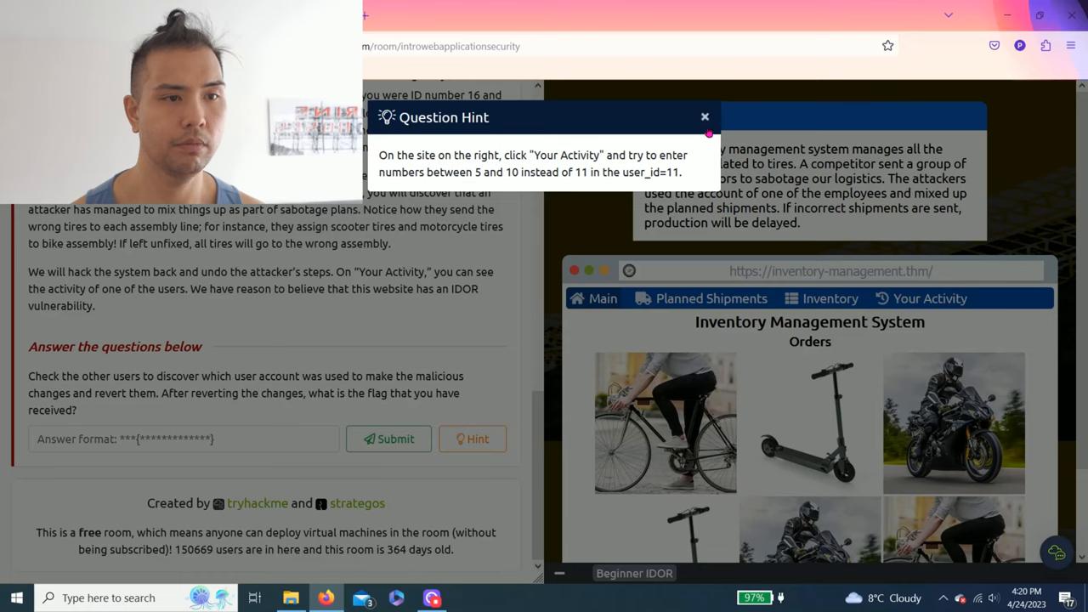
Dismiss the hint, read the Instructions panel and browse the inventory site's Orders catalogue.
{"action": "left_click", "coordinate": [704, 116]}
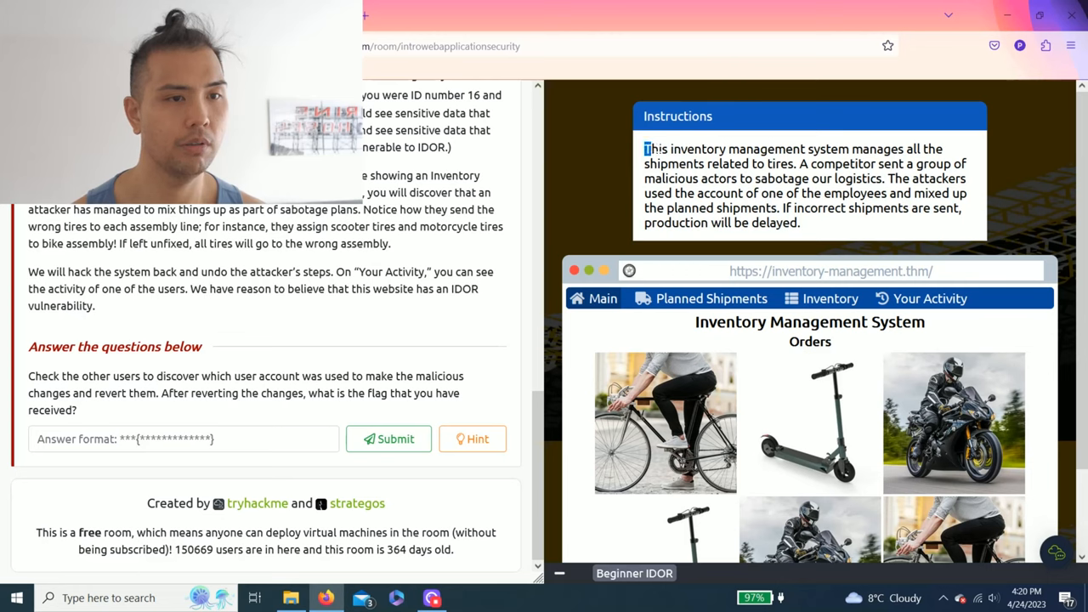
{"action": "left_click_drag", "start_coordinate": [644, 150], "coordinate": [942, 150]}
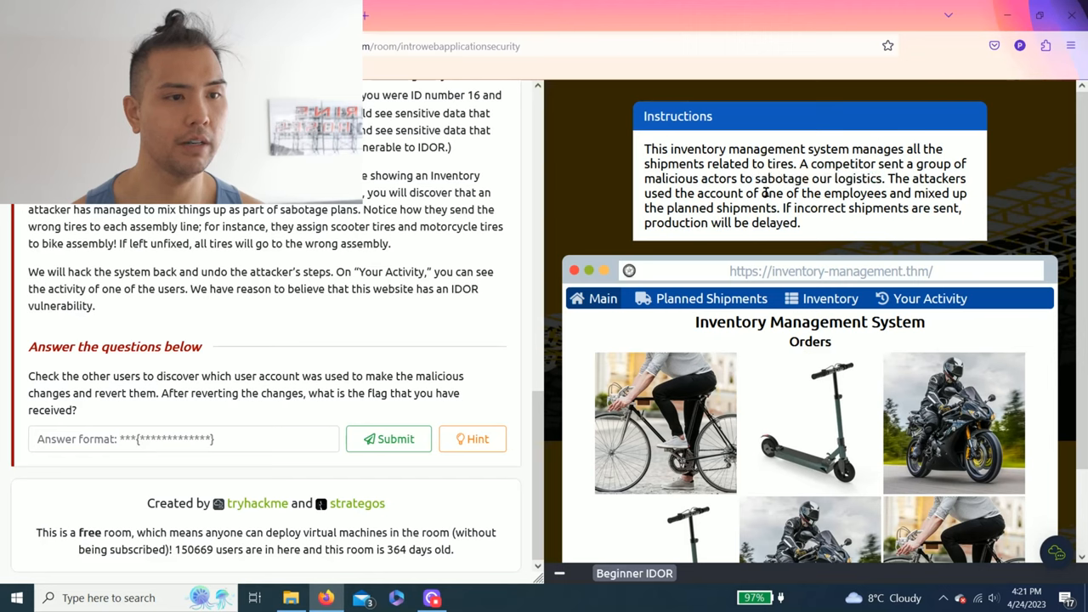
{"action": "left_click_drag", "start_coordinate": [656, 194], "coordinate": [799, 193]}
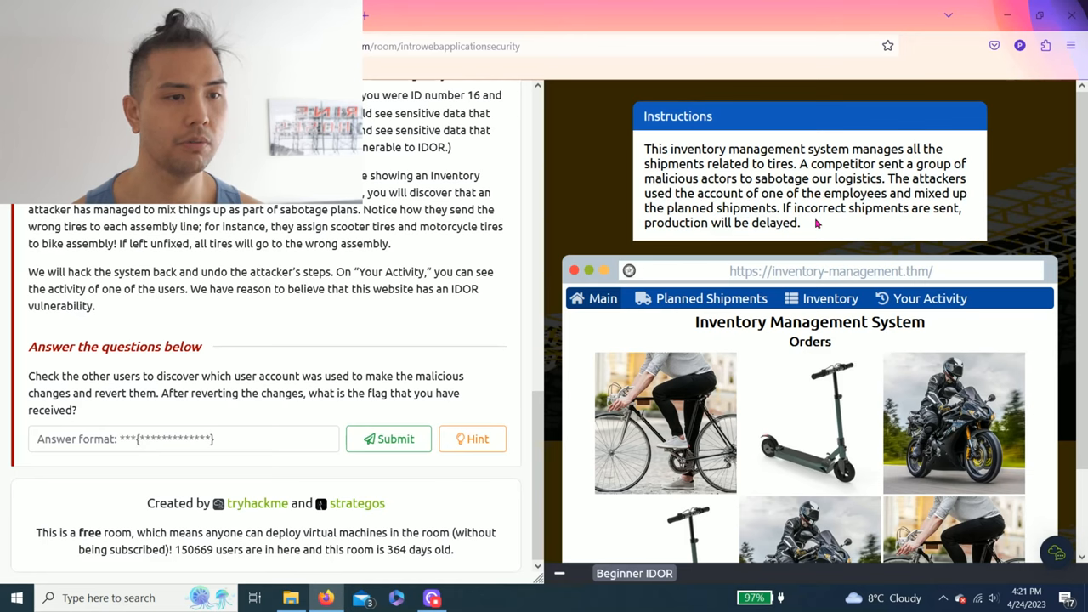
{"action": "scroll", "scroll_direction": "down", "scroll_amount": 3}
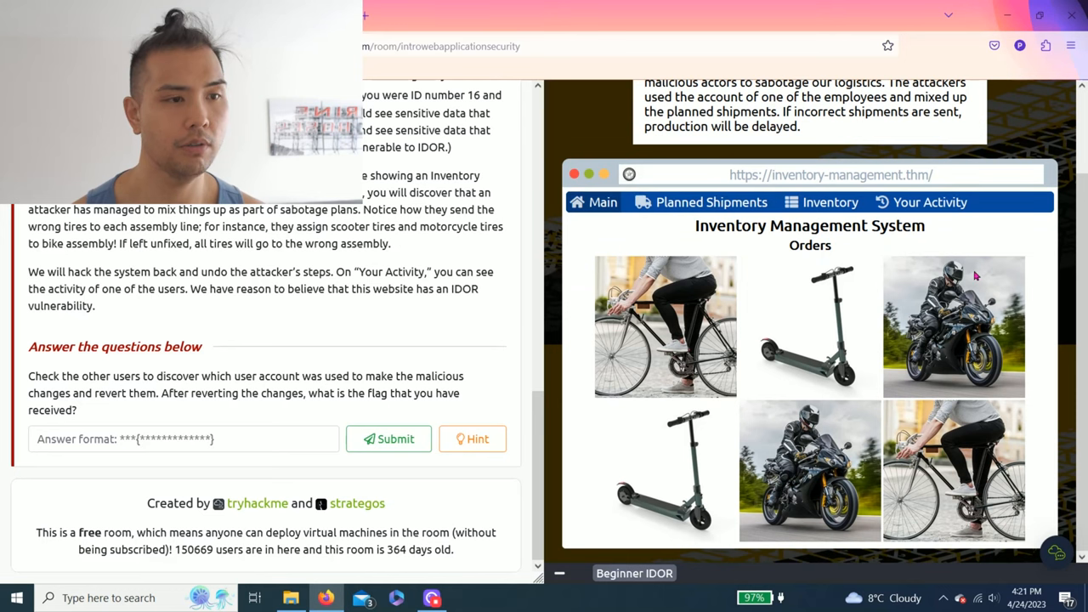
On Your Activity, edit user_id in the address bar through several values until Alya, user 9, appears.
{"action": "left_click", "coordinate": [929, 201]}
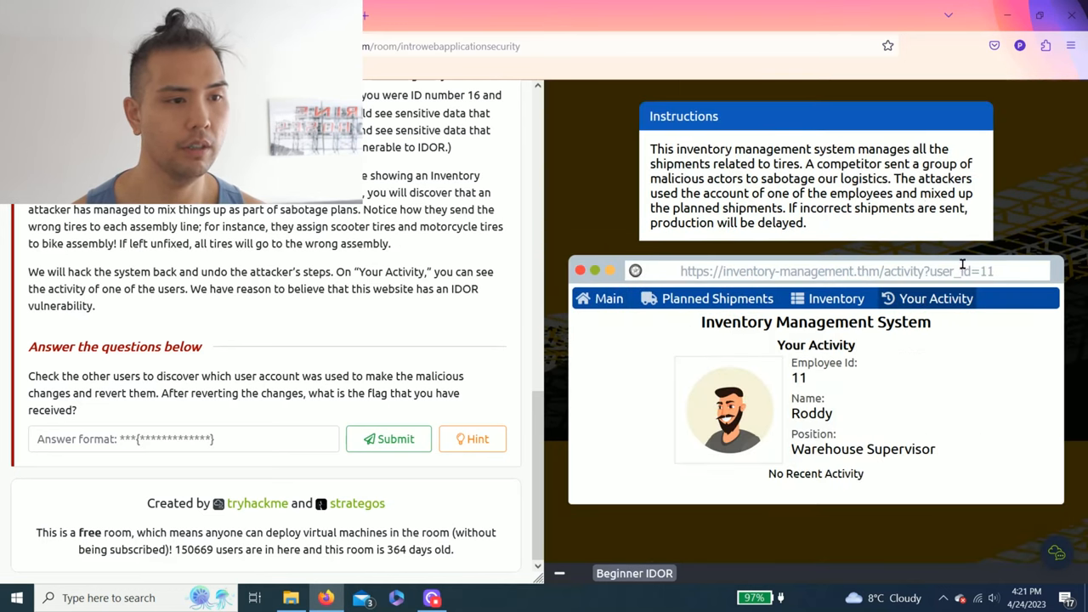
{"action": "double_click", "coordinate": [965, 271]}
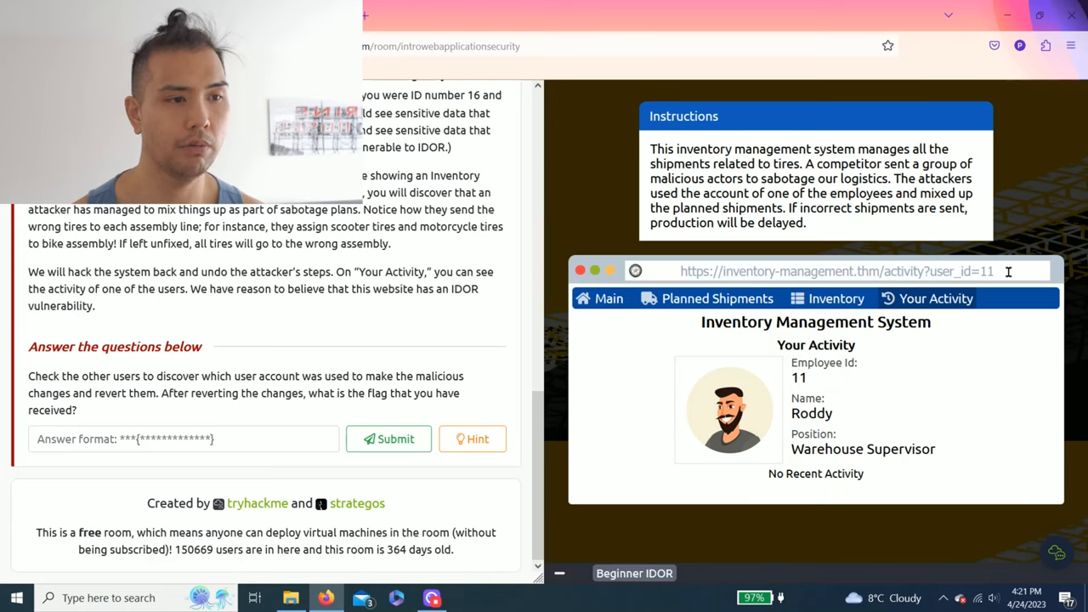
{"action": "left_click", "coordinate": [473, 439]}
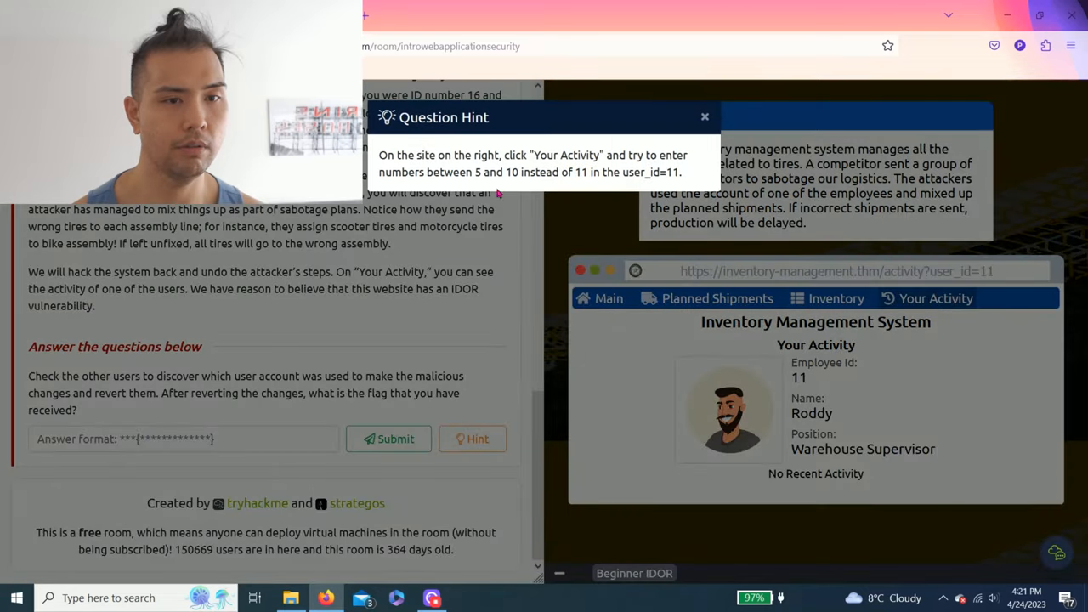
{"action": "left_click", "coordinate": [704, 116]}
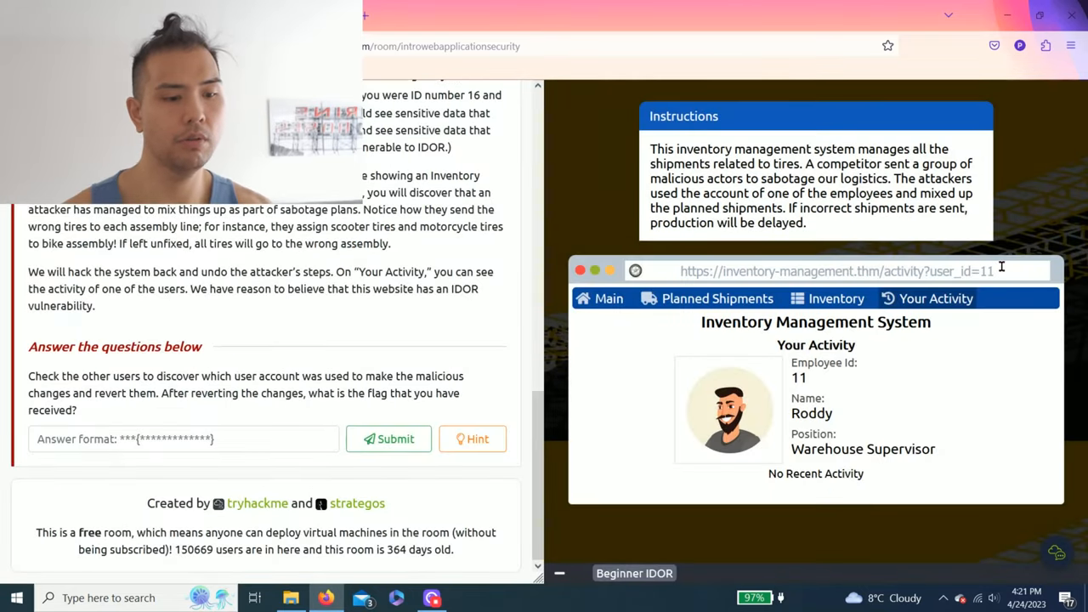
{"action": "key", "text": "Backspace"}
{"action": "type", "text": "5"}
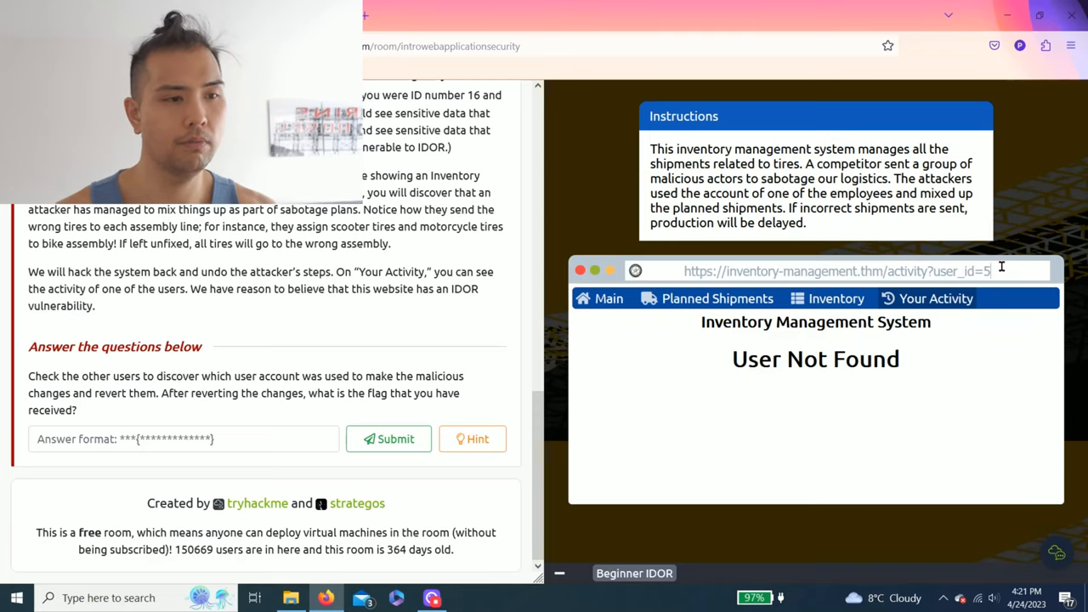
{"action": "type", "text": "6"}
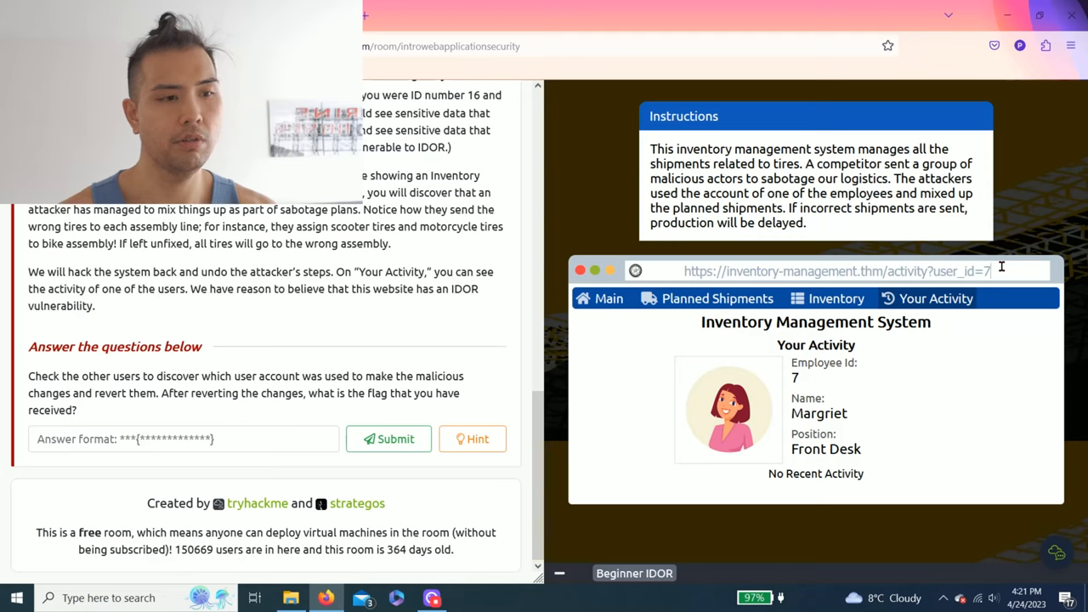
{"action": "type", "text": "8"}
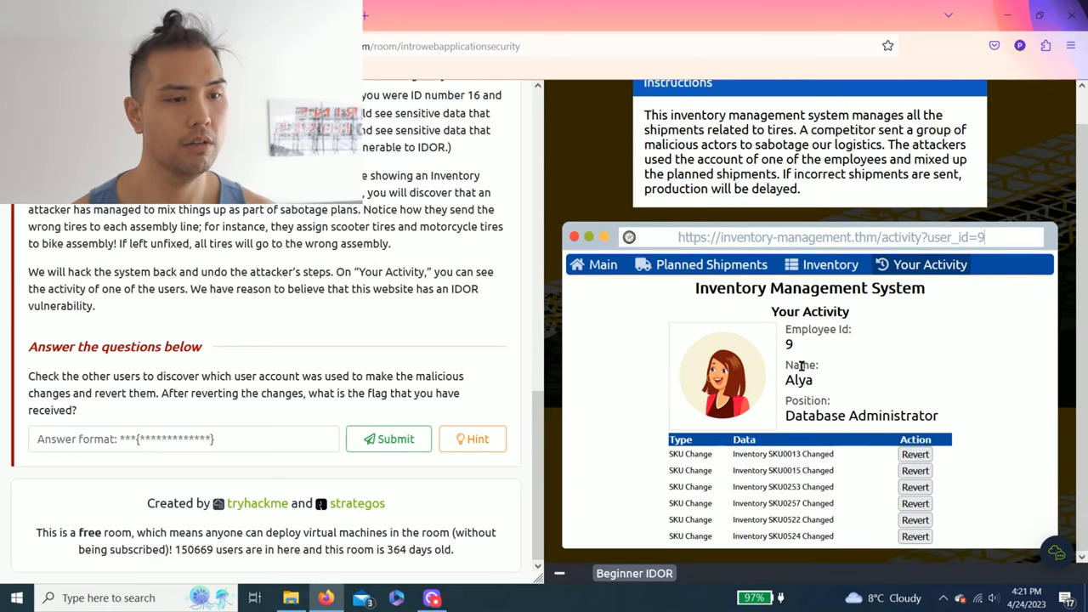
Revert all of Alya's SKU changes to reveal the THM{IDOR_EXPLORED} flag.
{"action": "double_click", "coordinate": [799, 380]}
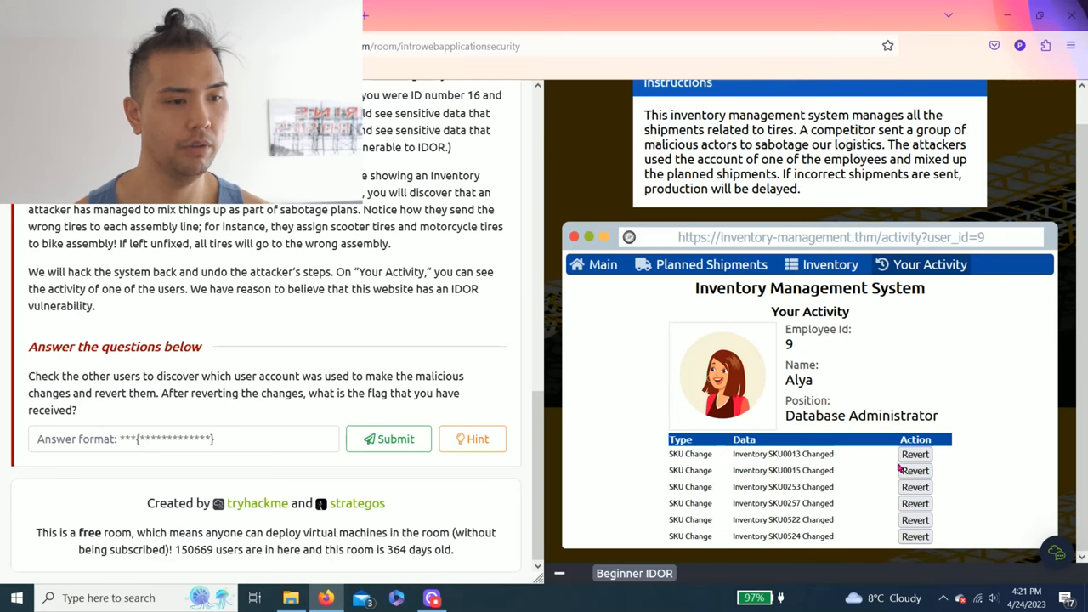
{"action": "left_click", "coordinate": [914, 452]}
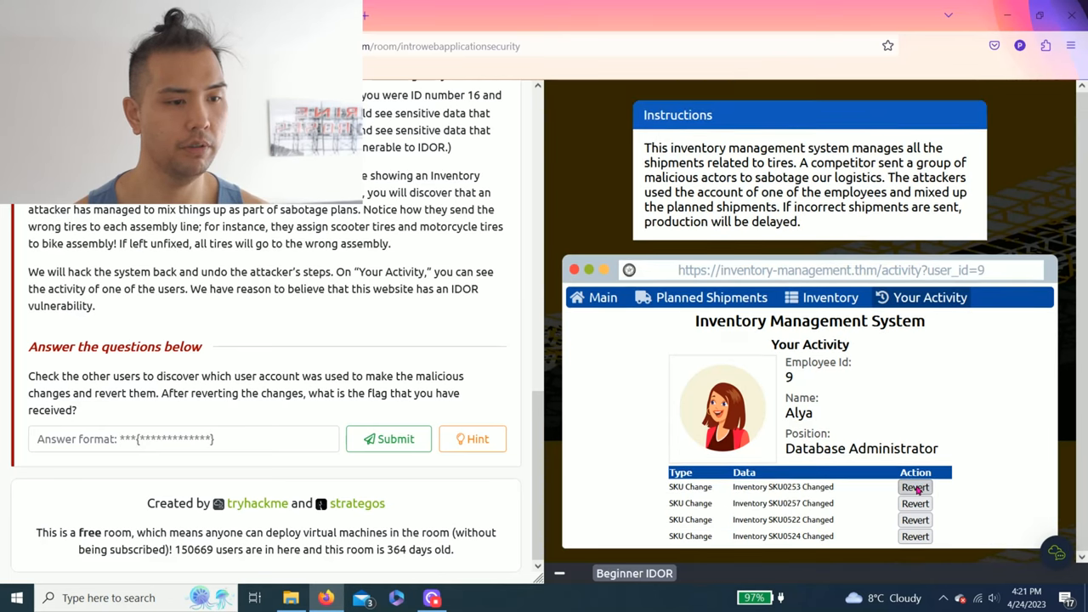
{"action": "left_click", "coordinate": [914, 486]}
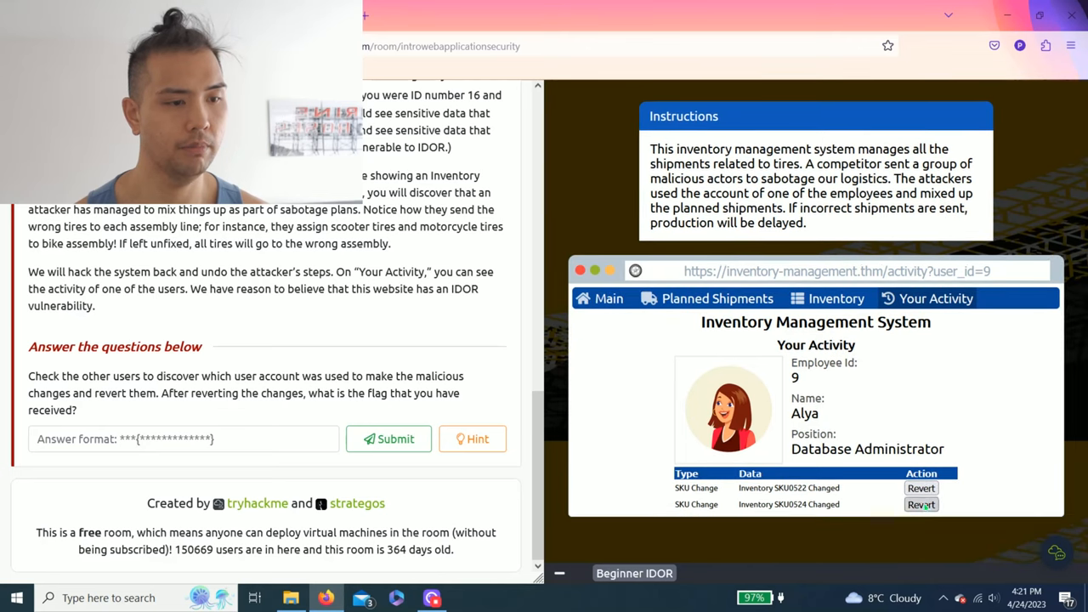
{"action": "left_click", "coordinate": [921, 503]}
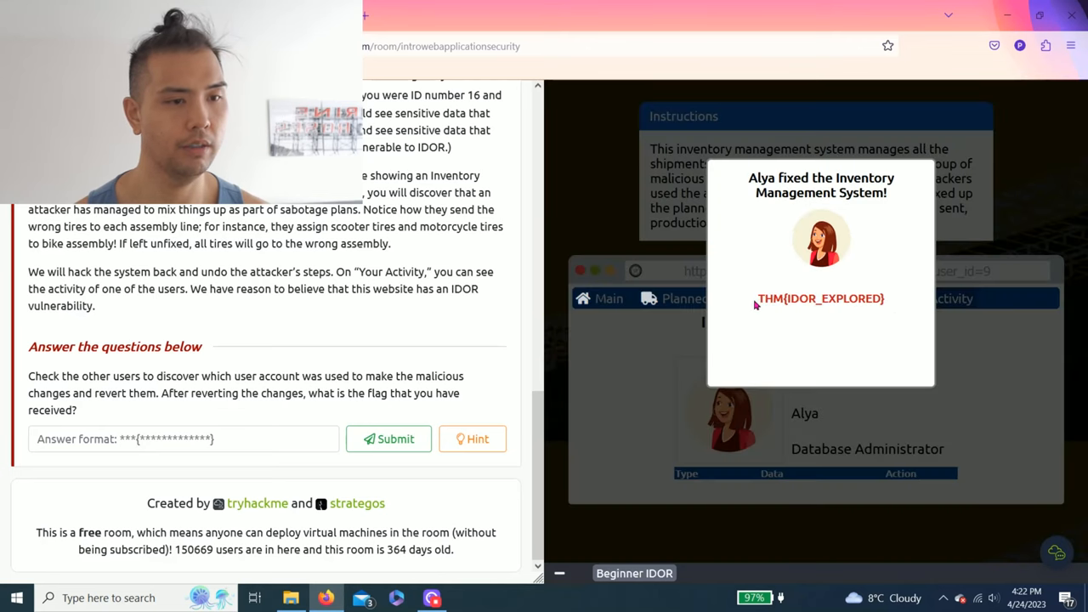
Copy THM{IDOR_EXPLORED} into the answer field and submit it to complete the room.
{"action": "left_click_drag", "start_coordinate": [756, 299], "coordinate": [883, 299]}
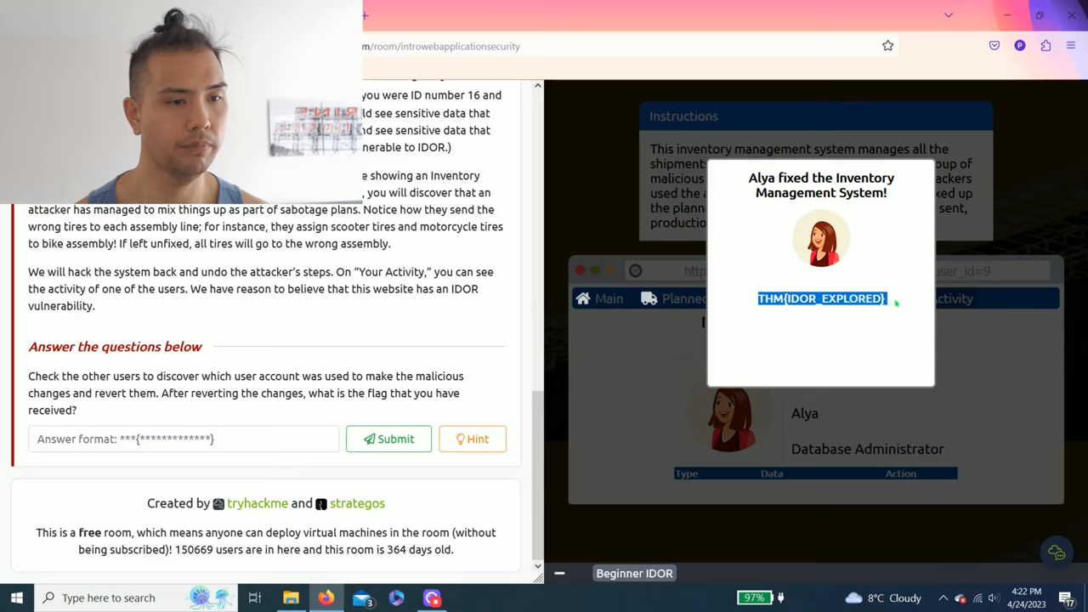
{"action": "right_click", "coordinate": [820, 299]}
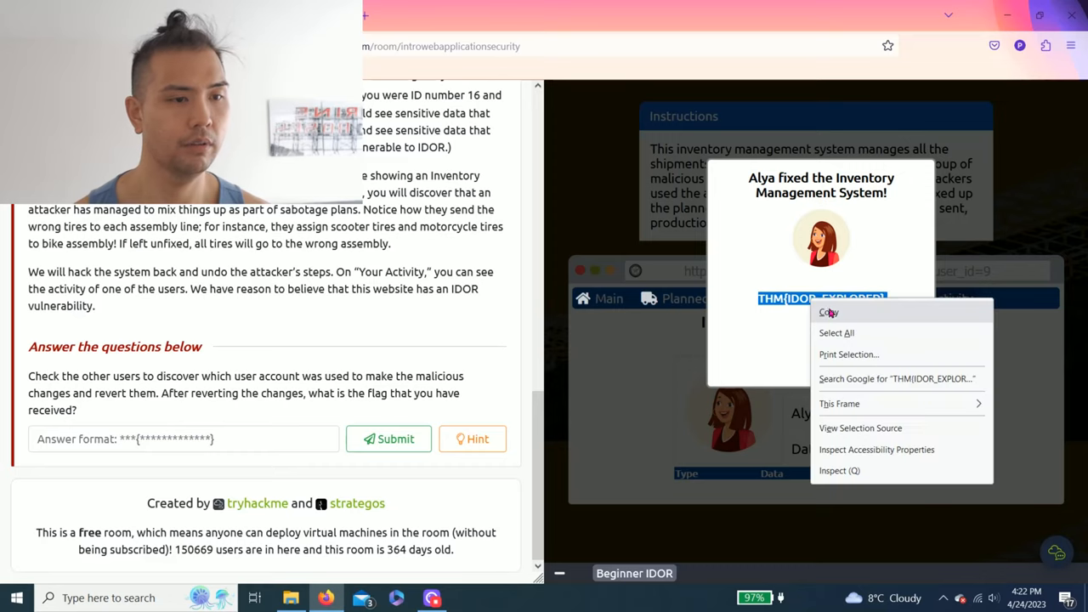
{"action": "left_click", "coordinate": [828, 312]}
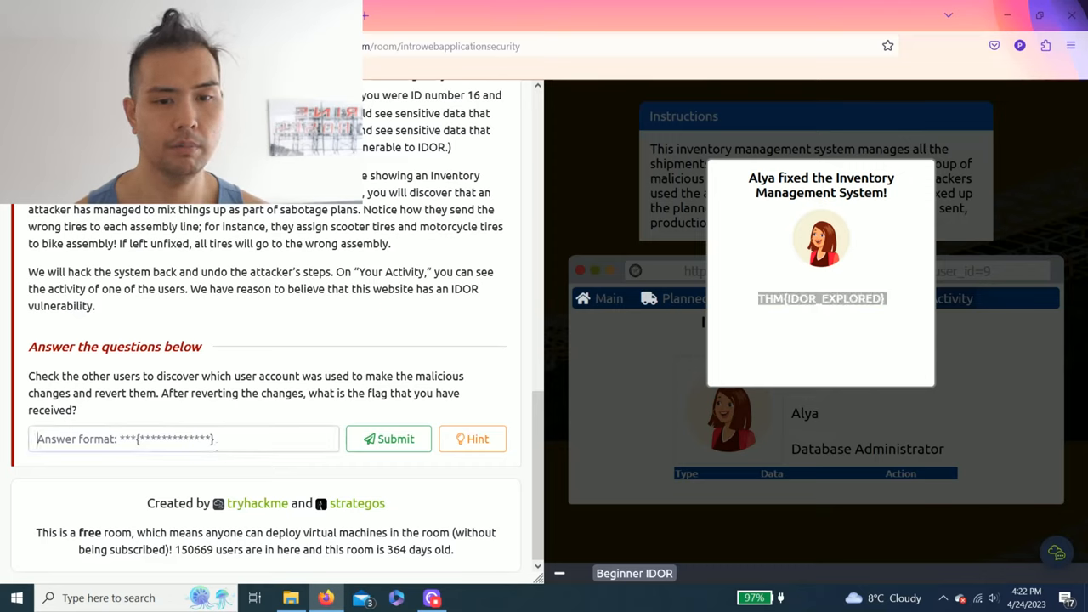
{"action": "type", "text": "THM{IDOR_EXPLORED}"}
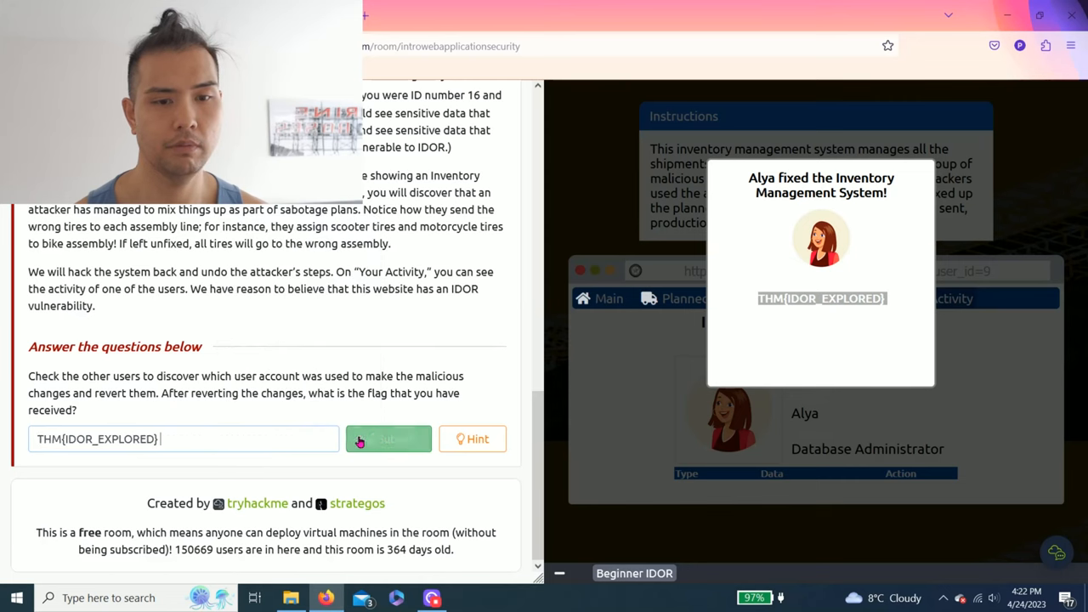
{"action": "left_click", "coordinate": [387, 439]}
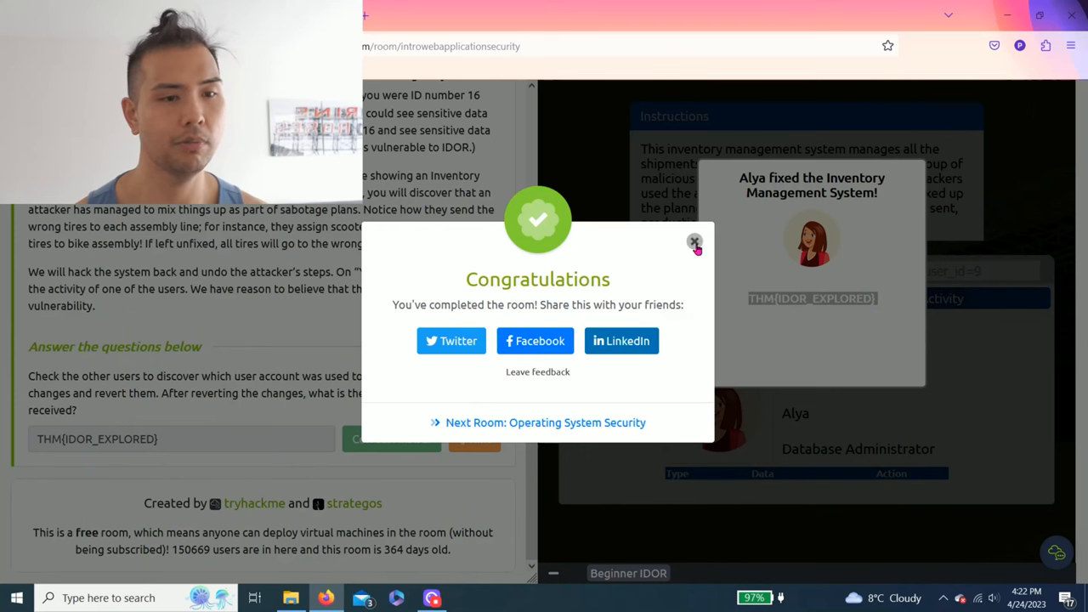
Dismiss the Congratulations dialog, leaving THM{IDOR_EXPLORED} accepted for Task 3.
{"action": "left_click", "coordinate": [693, 241]}
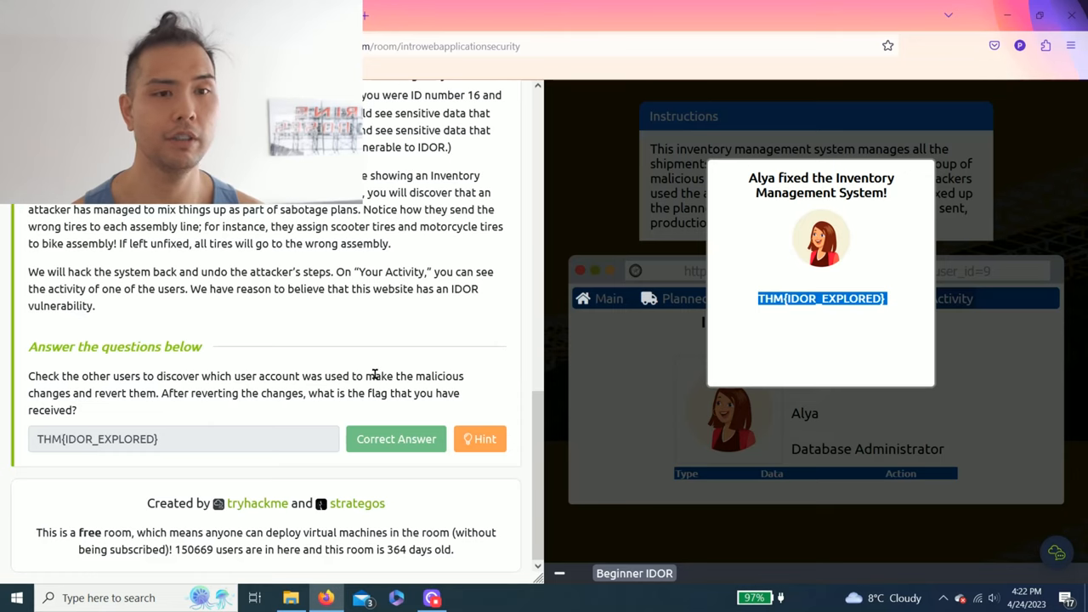
{"action": "mouse_move", "coordinate": [391, 370]}
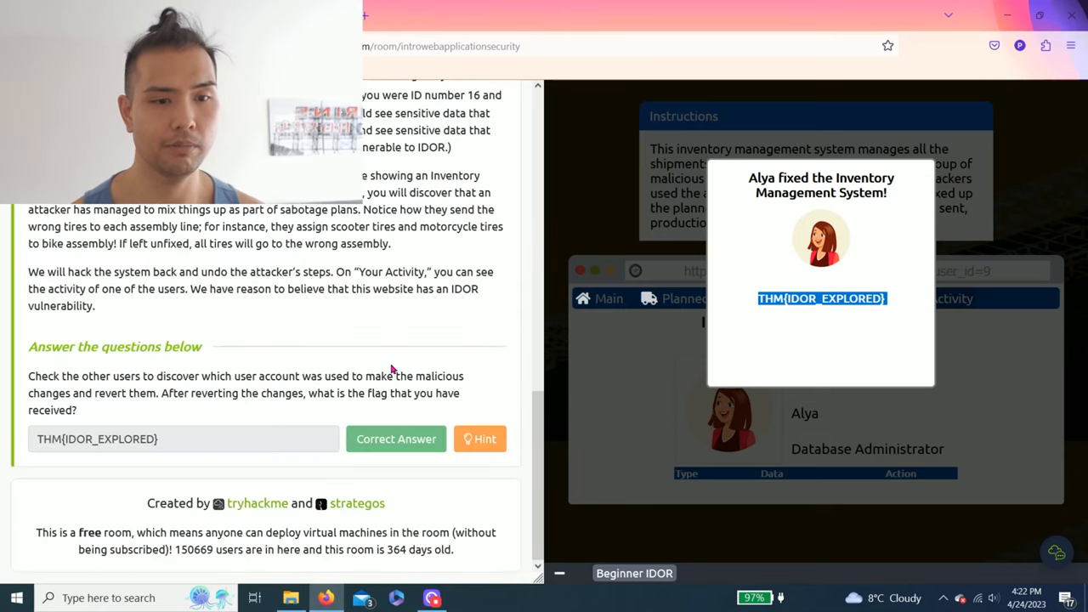